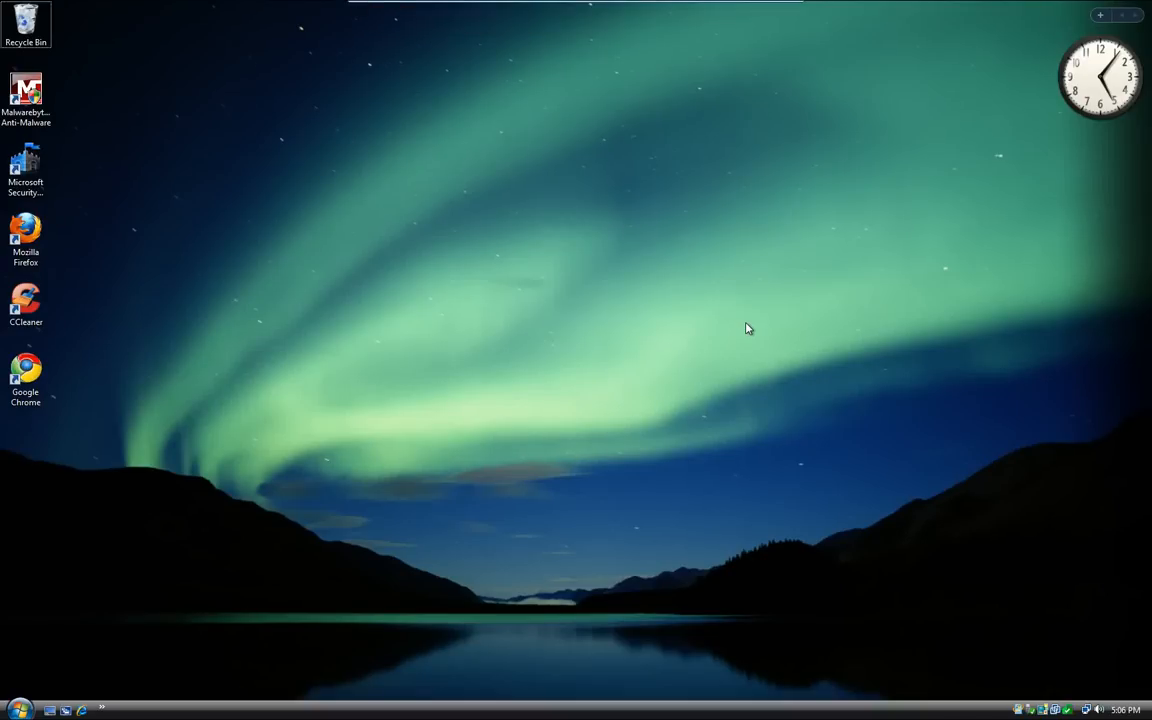
mouse_move(744, 324)
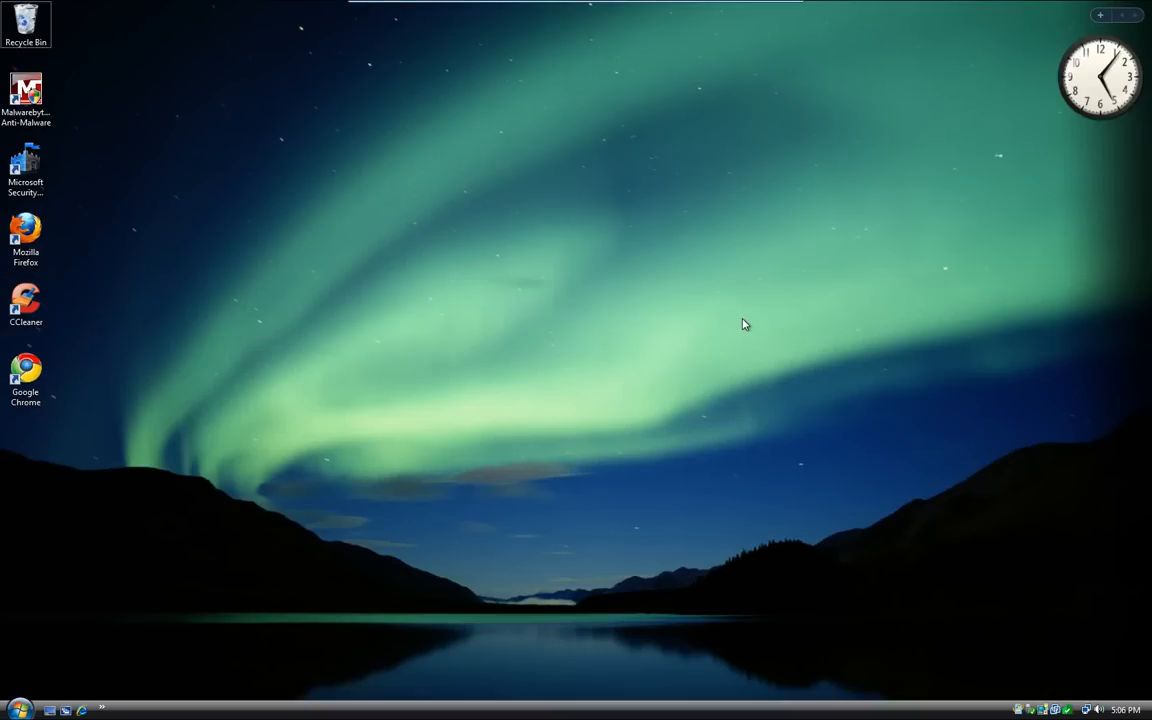
mouse_move(670, 328)
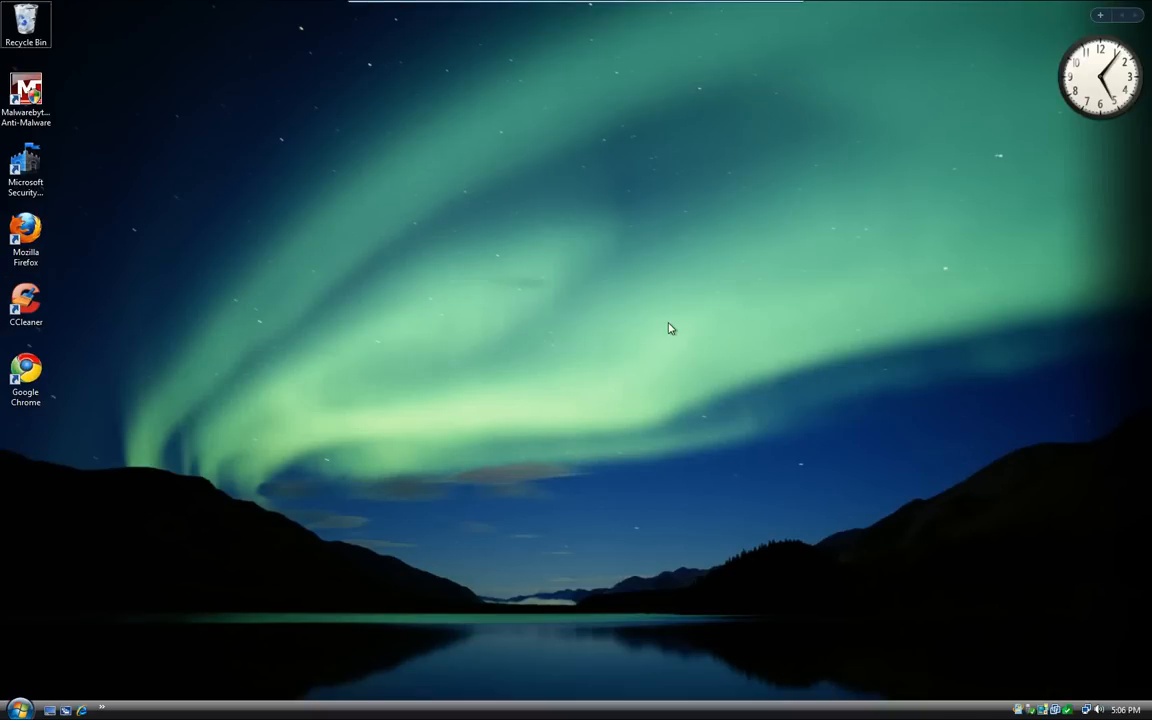
mouse_move(546, 358)
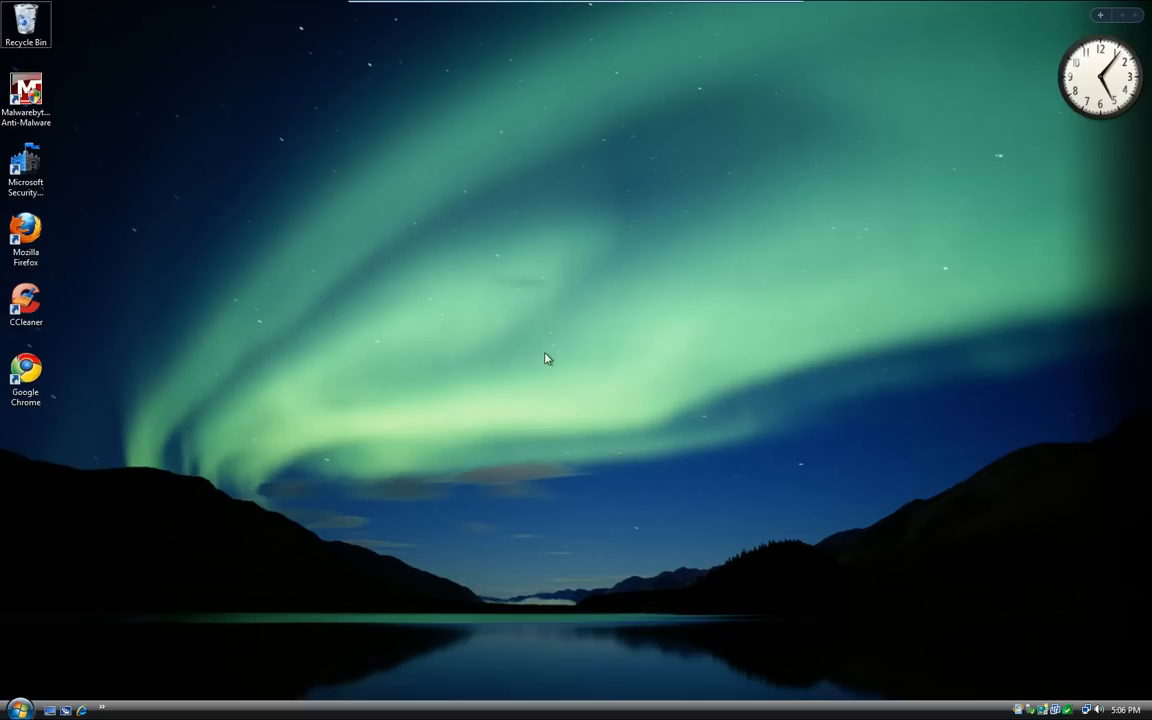
mouse_move(484, 456)
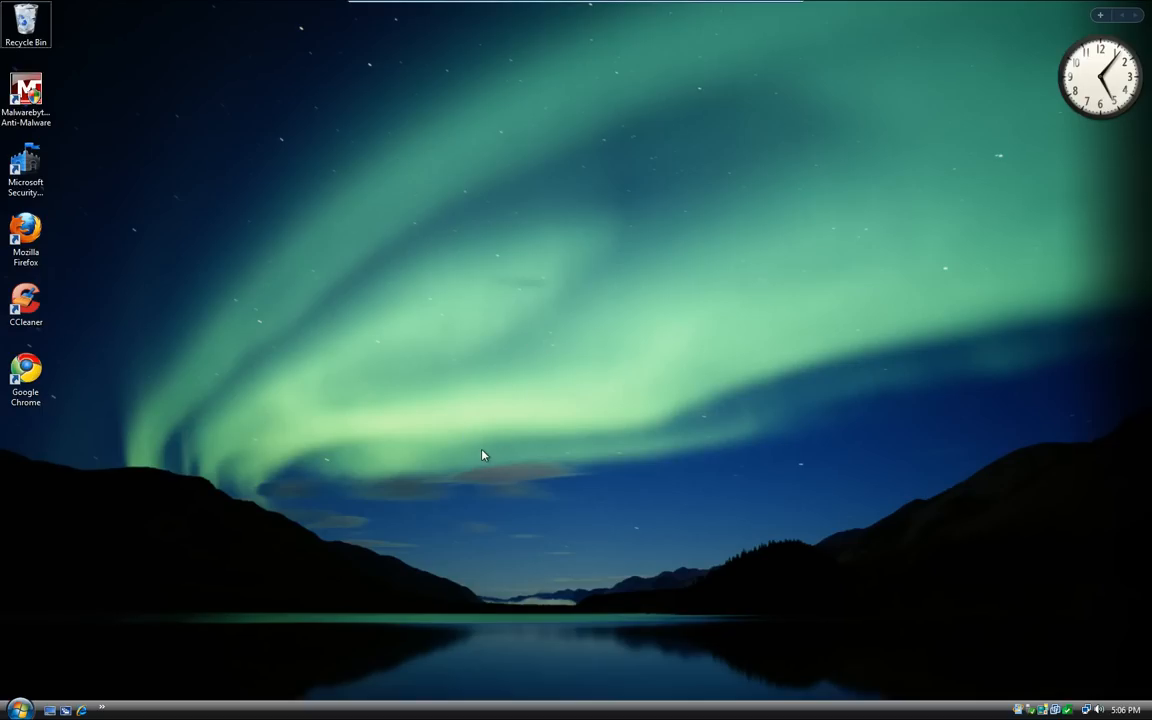
mouse_move(448, 434)
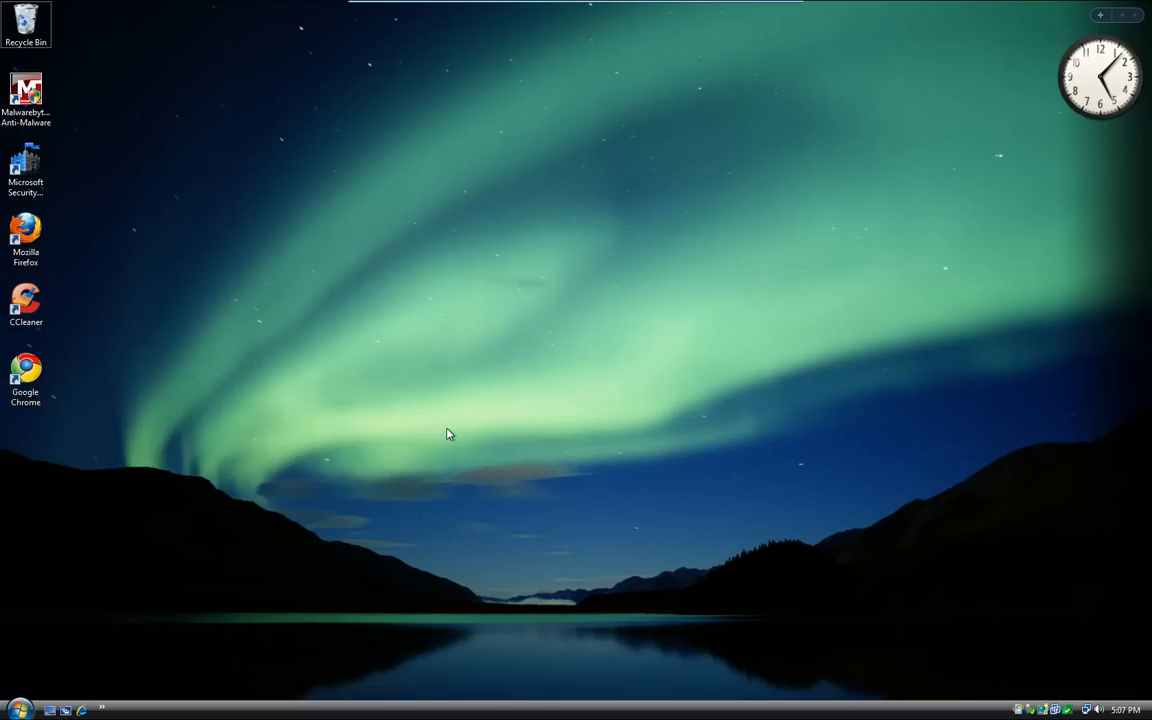
mouse_move(532, 376)
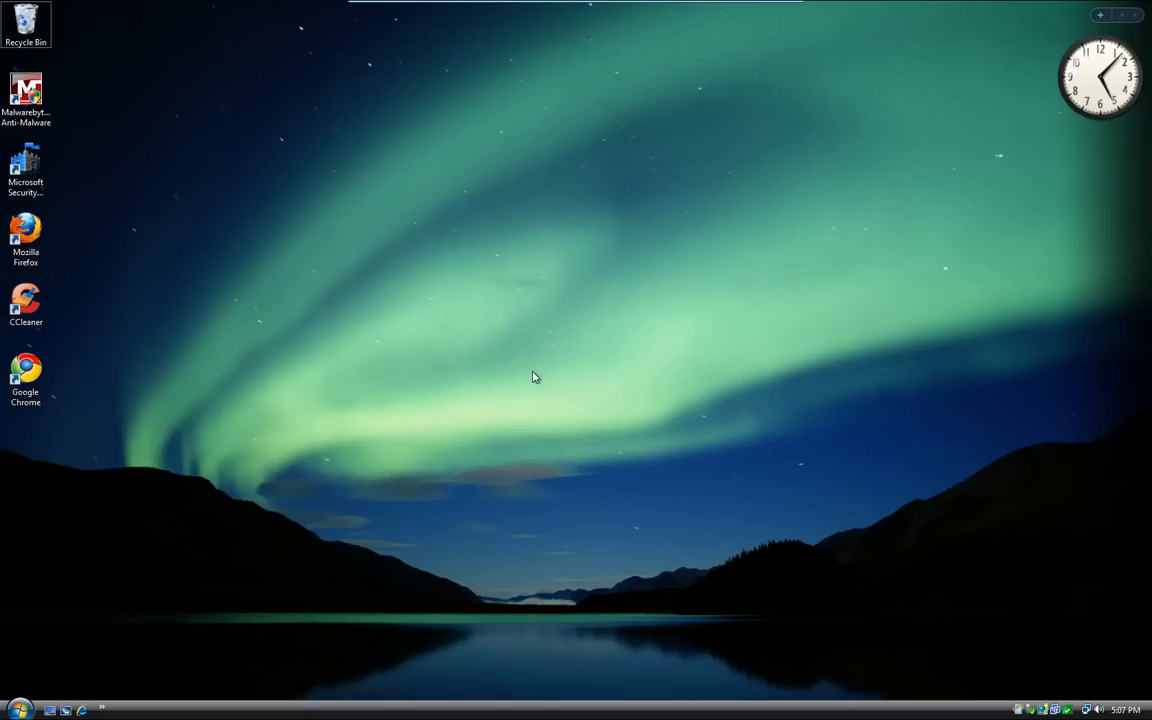
mouse_move(584, 354)
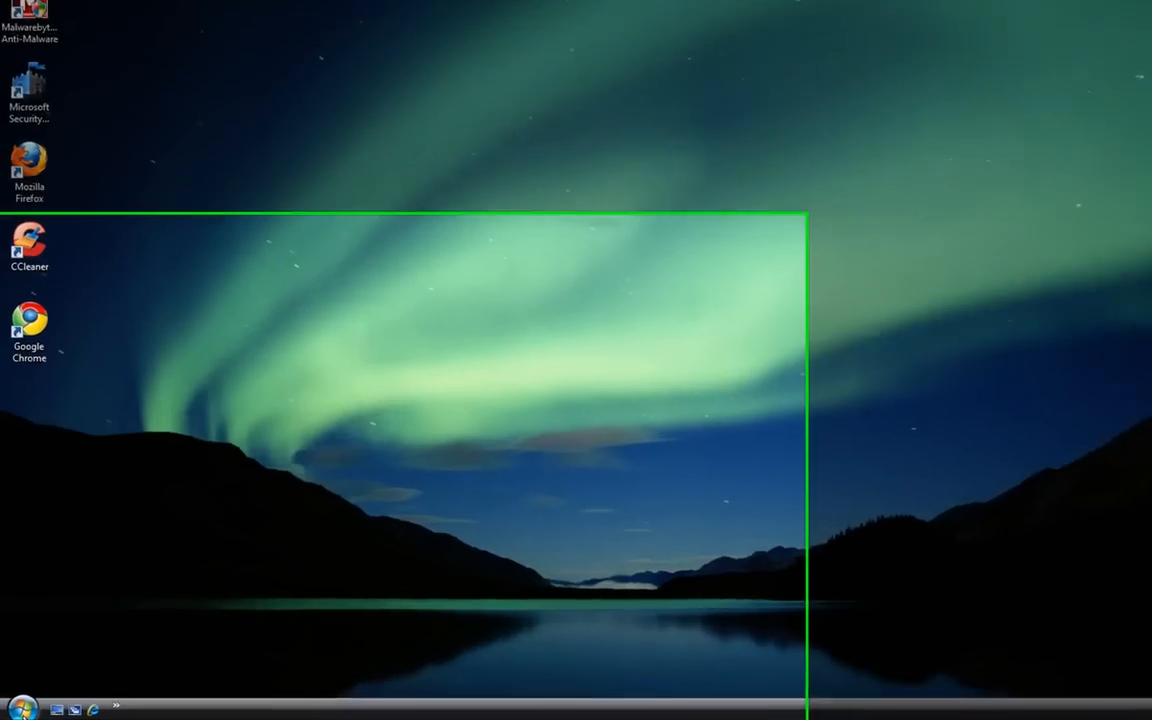
Launch the Malicious Software Removal Tool via the Run command 'mrt' and allow it through the UAC prompt.
left_click(20, 708)
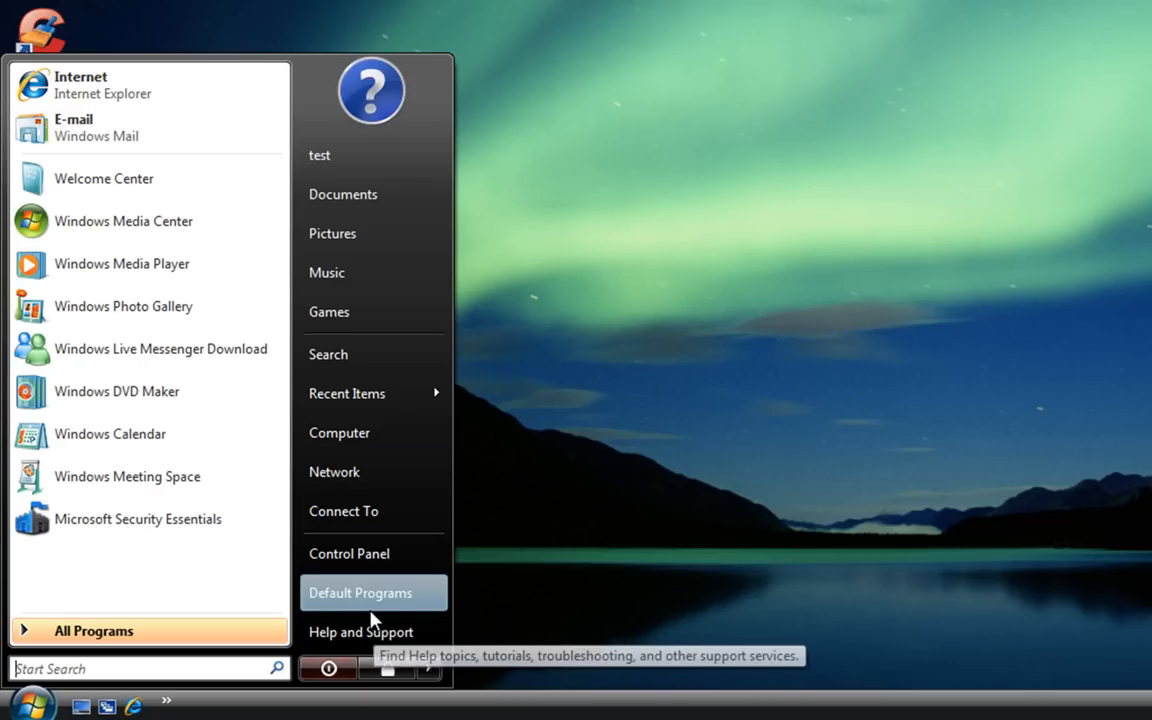
mouse_move(360, 592)
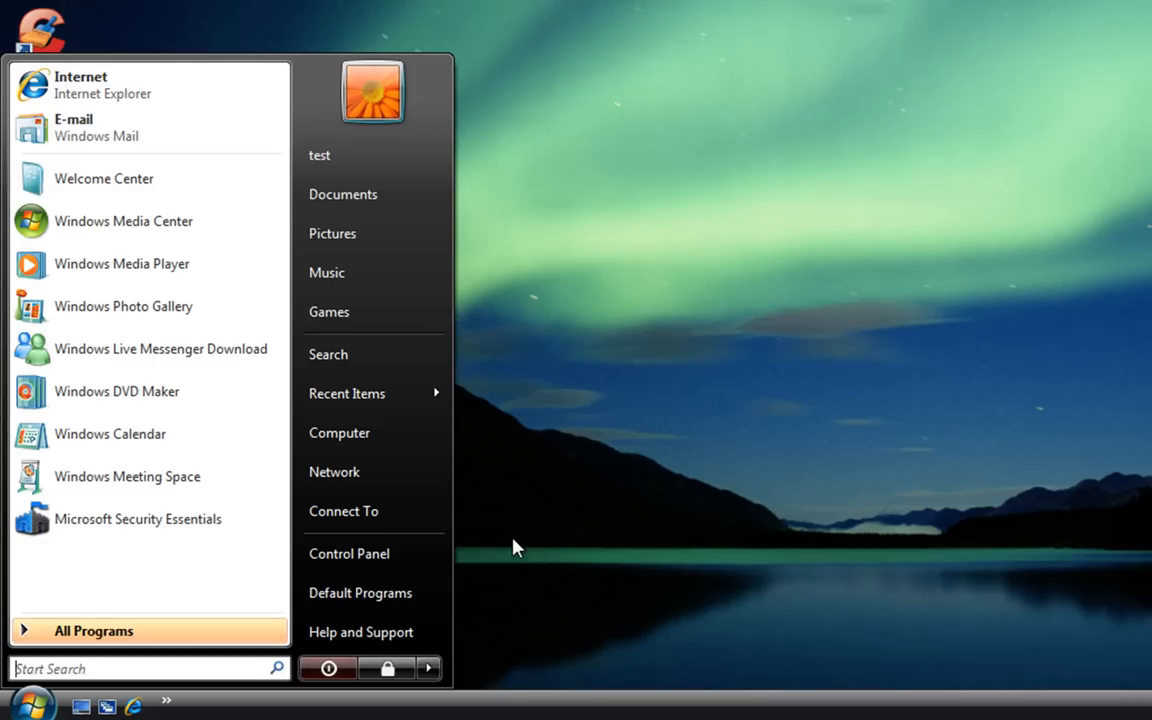
mouse_move(376, 552)
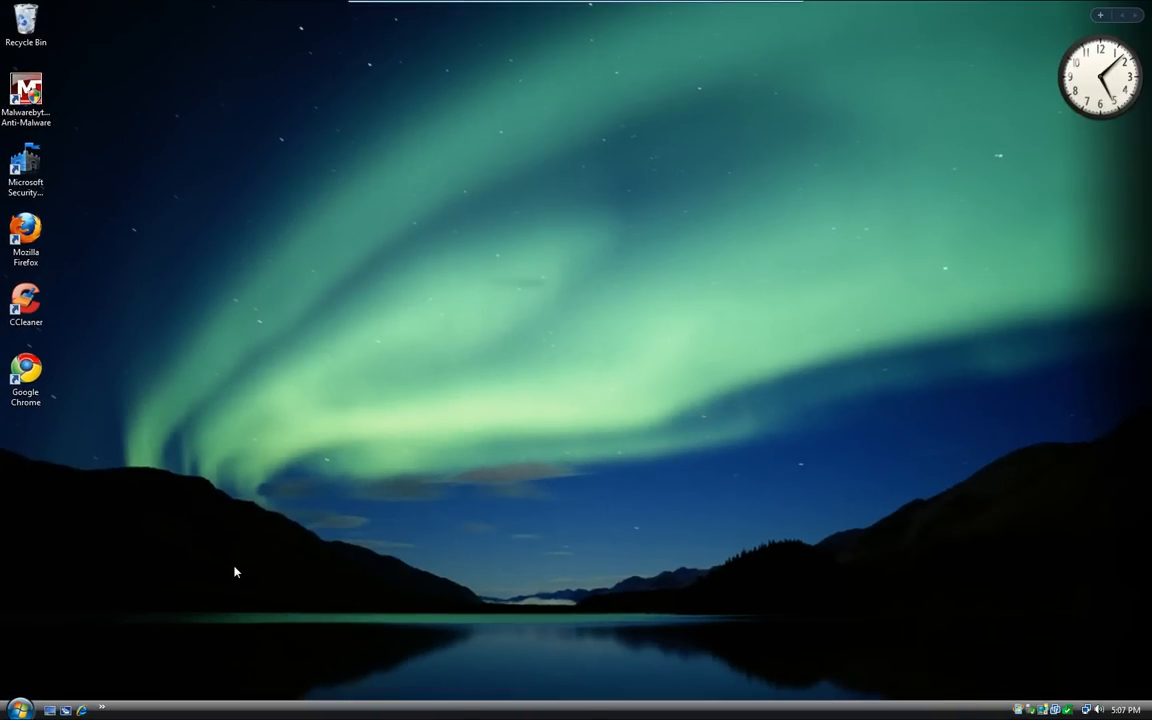
mouse_move(276, 564)
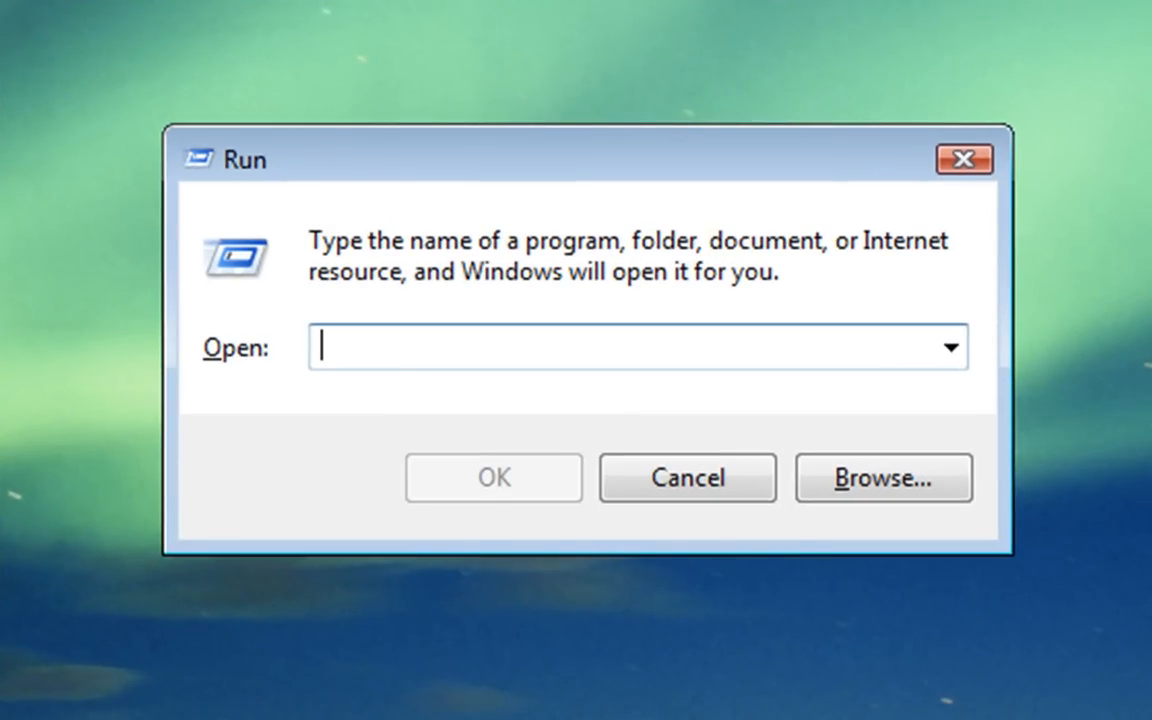
type("mrt")
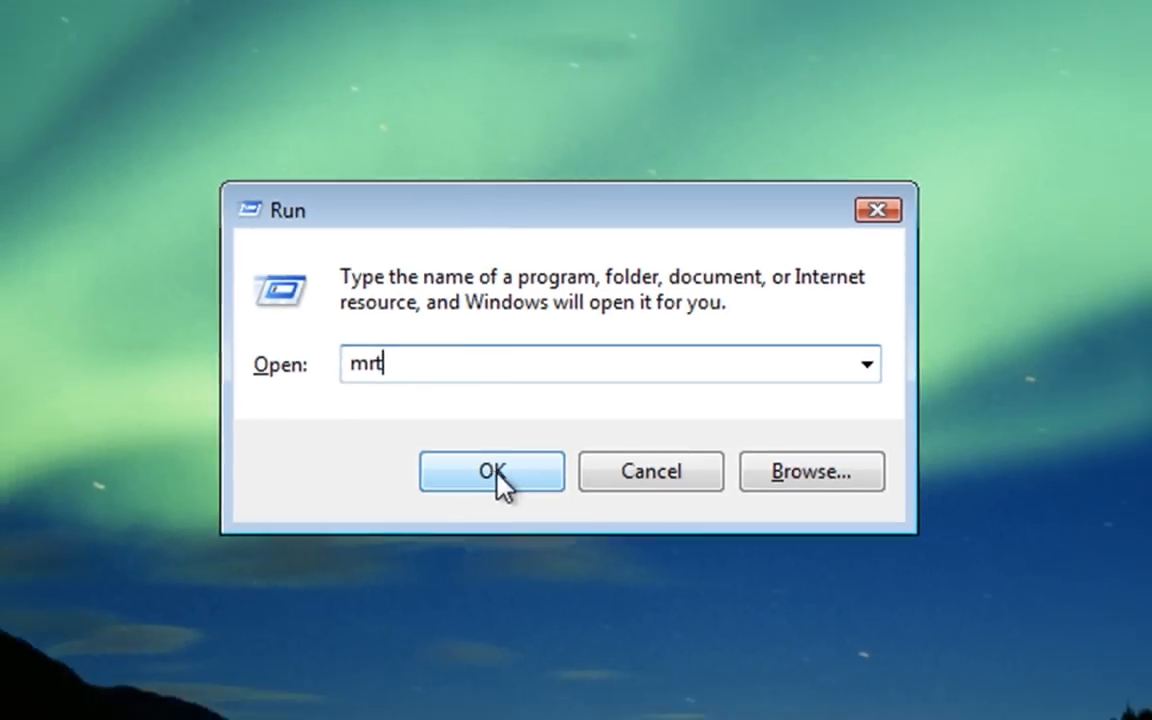
left_click(492, 472)
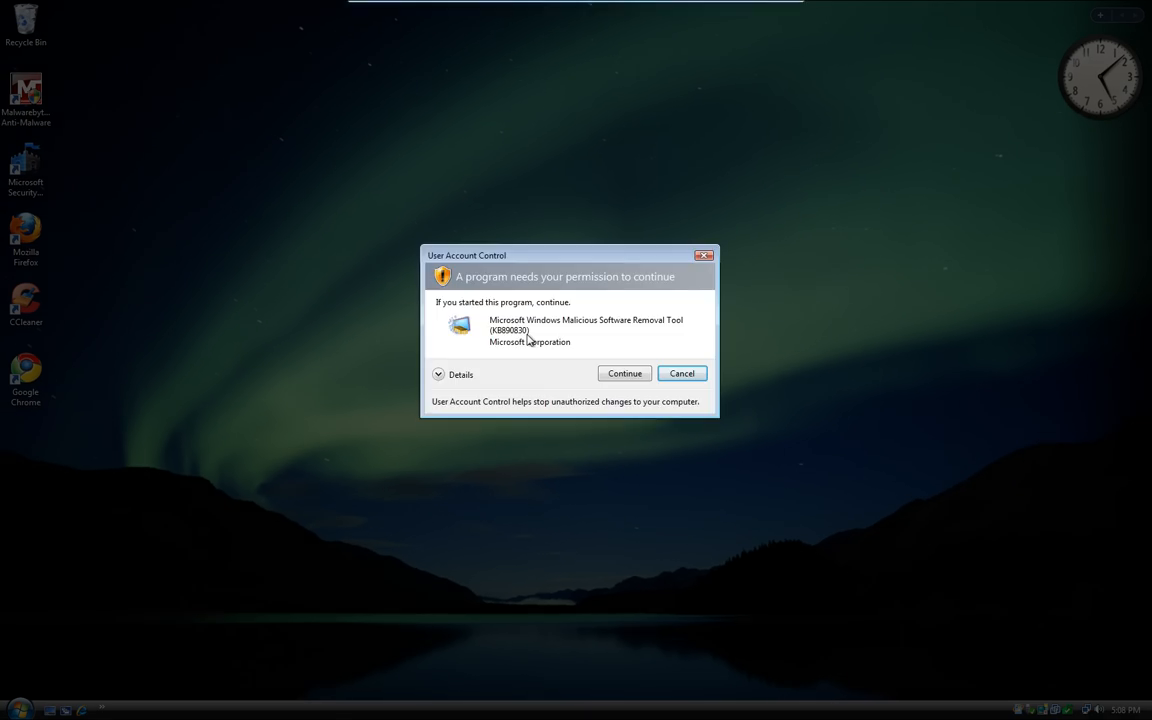
mouse_move(516, 356)
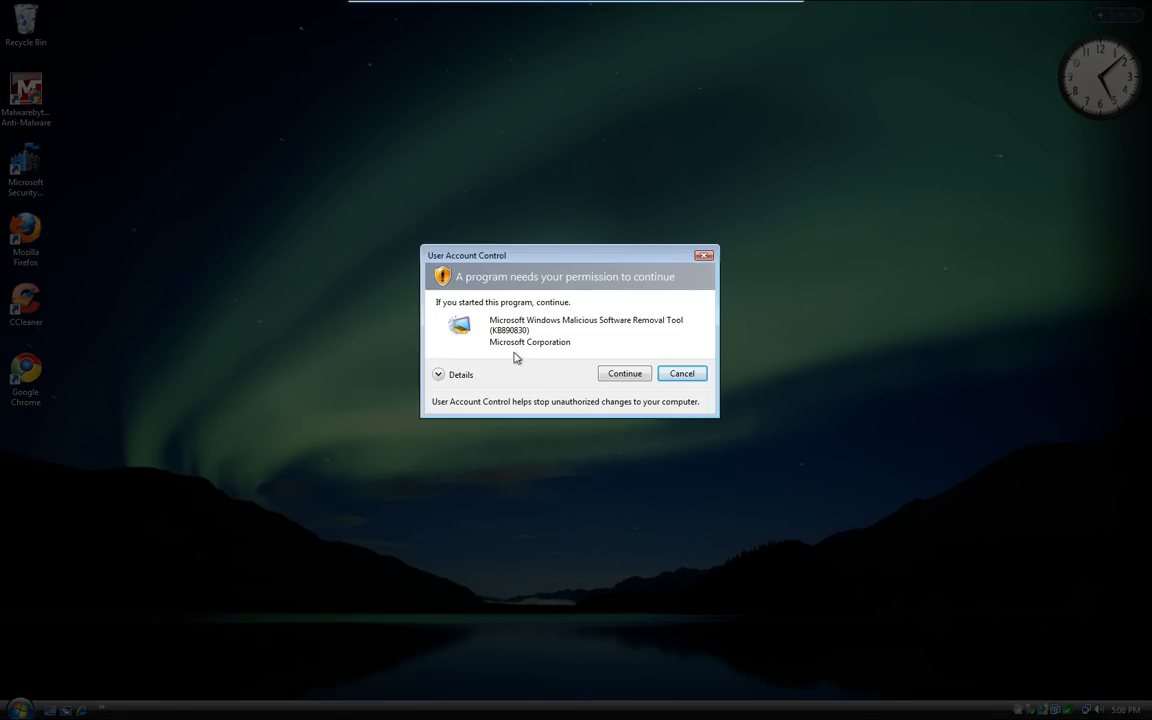
left_click(624, 374)
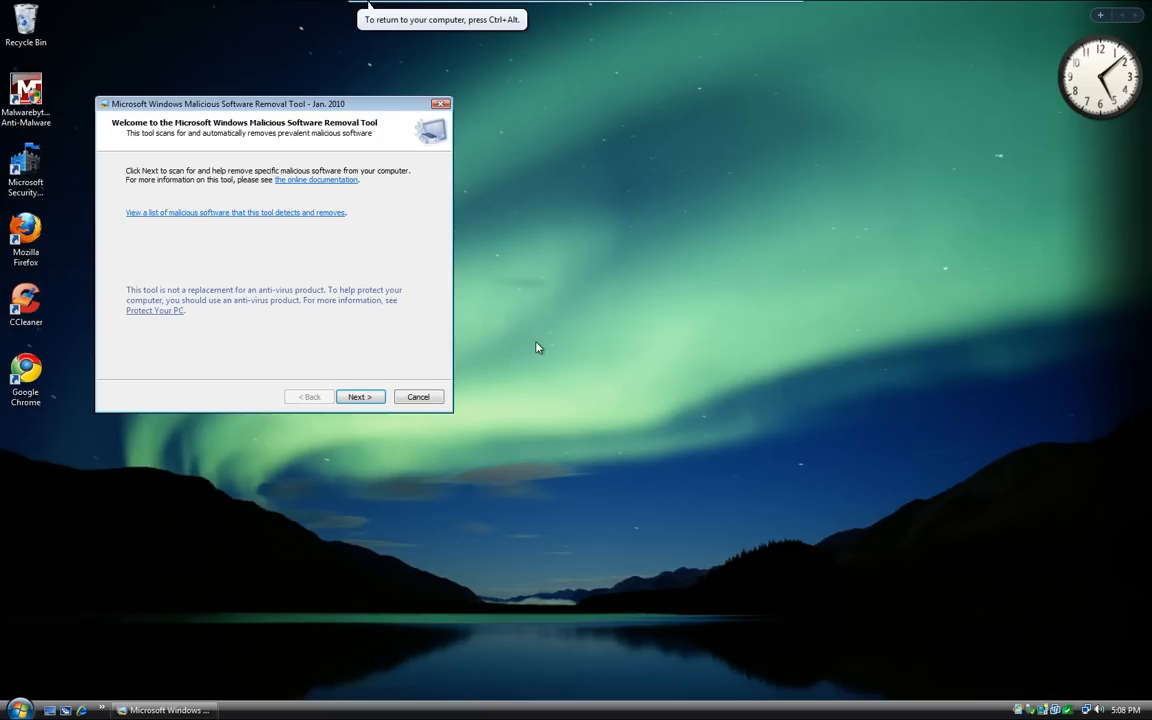
Reposition the tool's welcome page window while it finishes loading.
left_click_drag(270, 104, 576, 230)
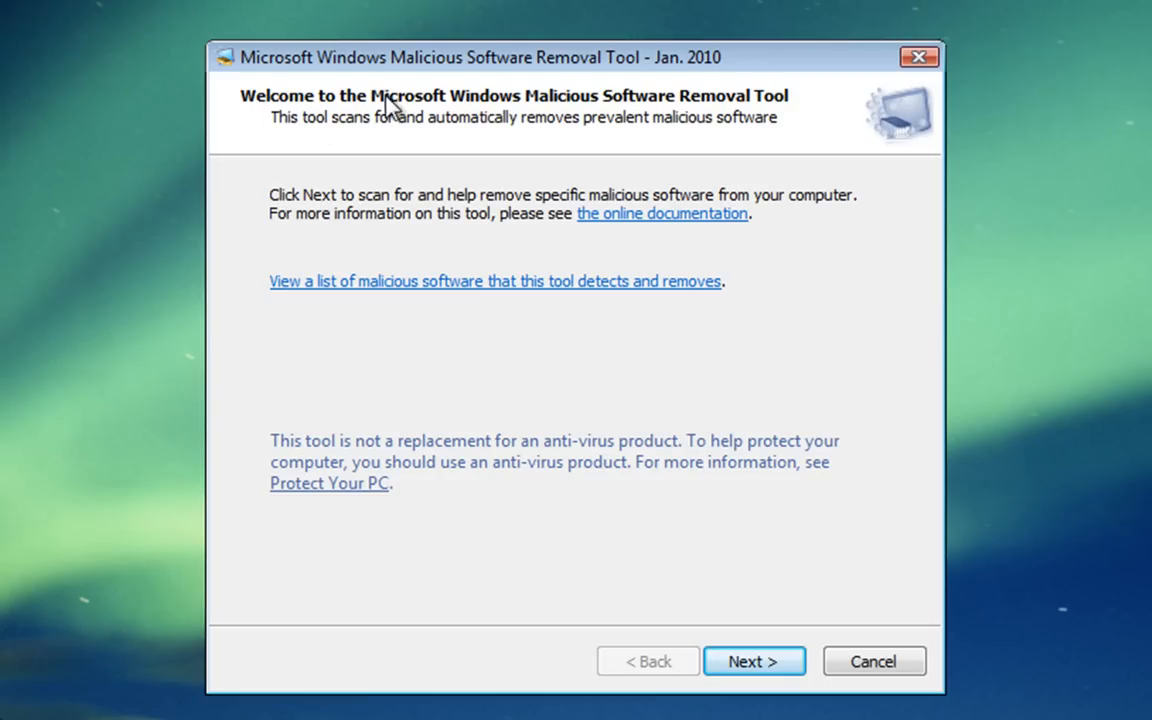
mouse_move(364, 80)
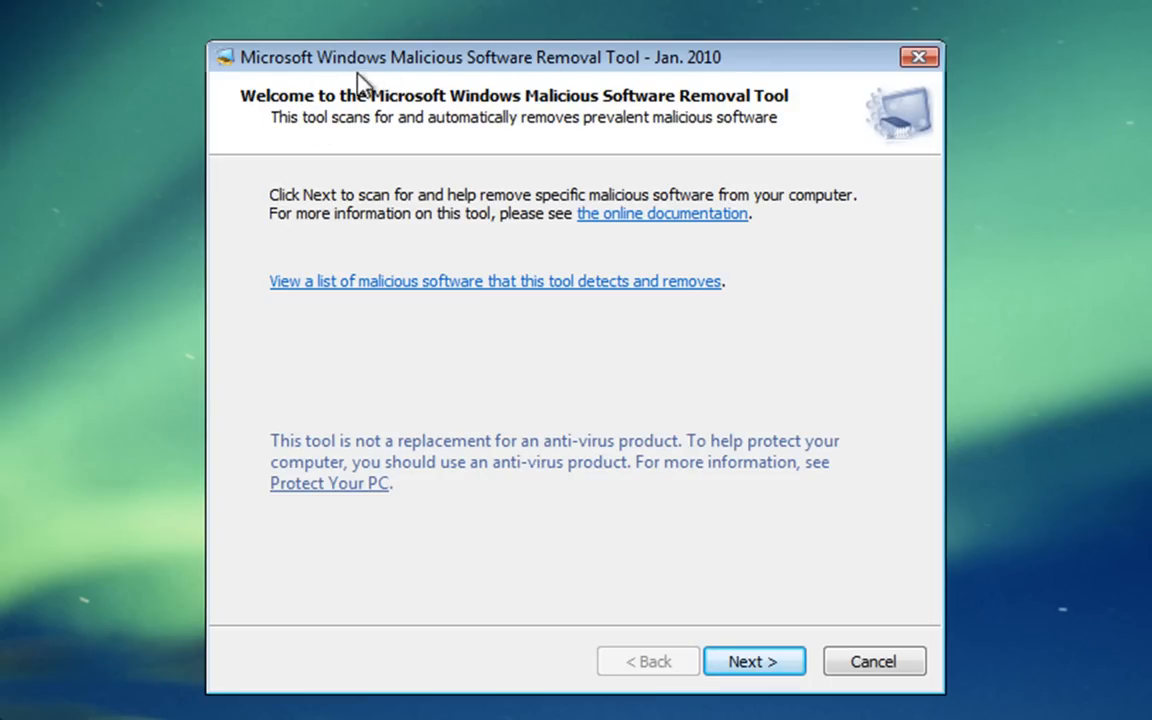
mouse_move(610, 92)
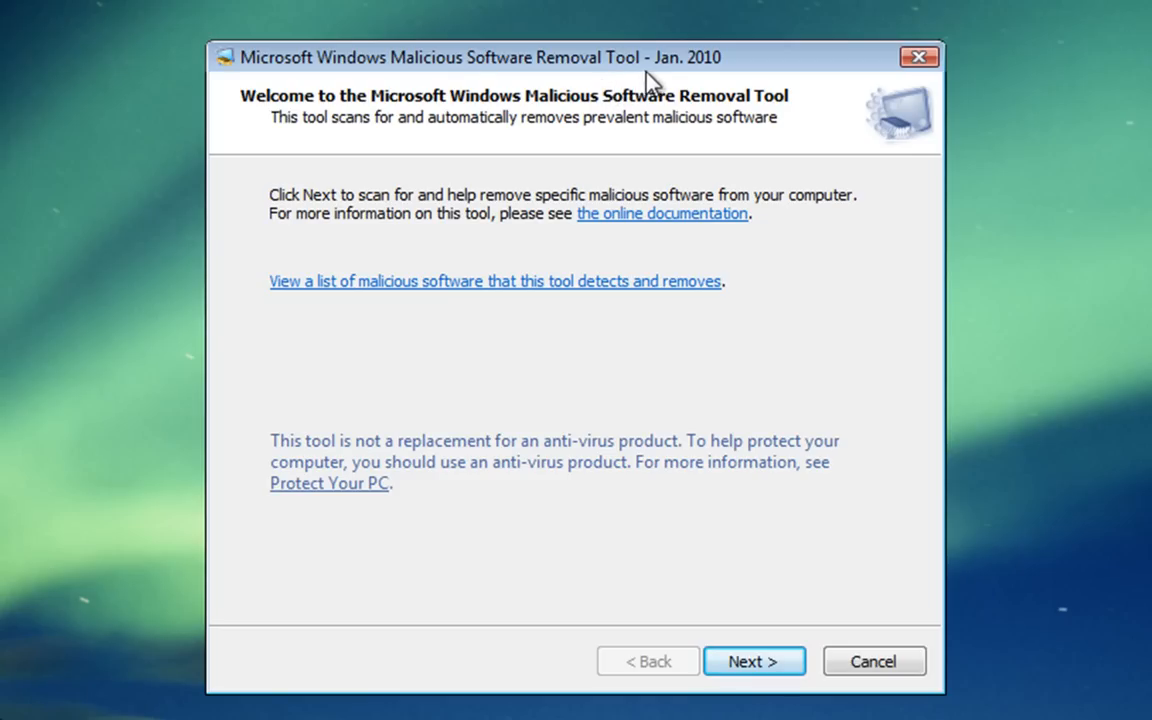
mouse_move(676, 76)
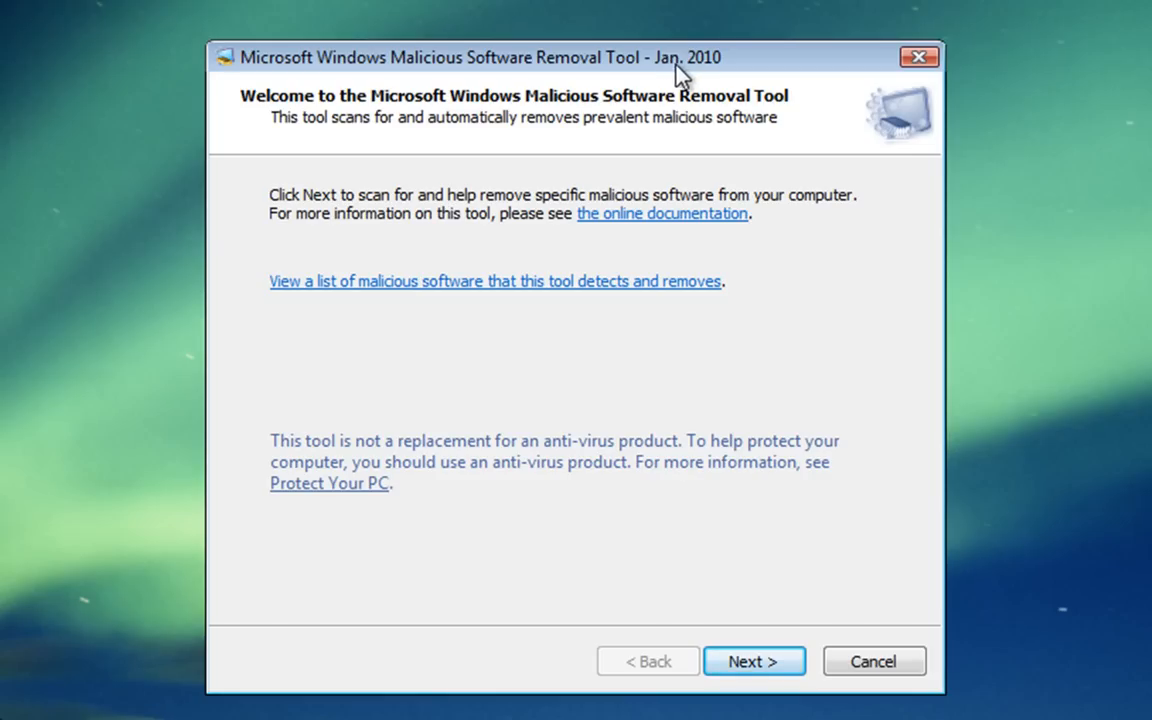
mouse_move(750, 152)
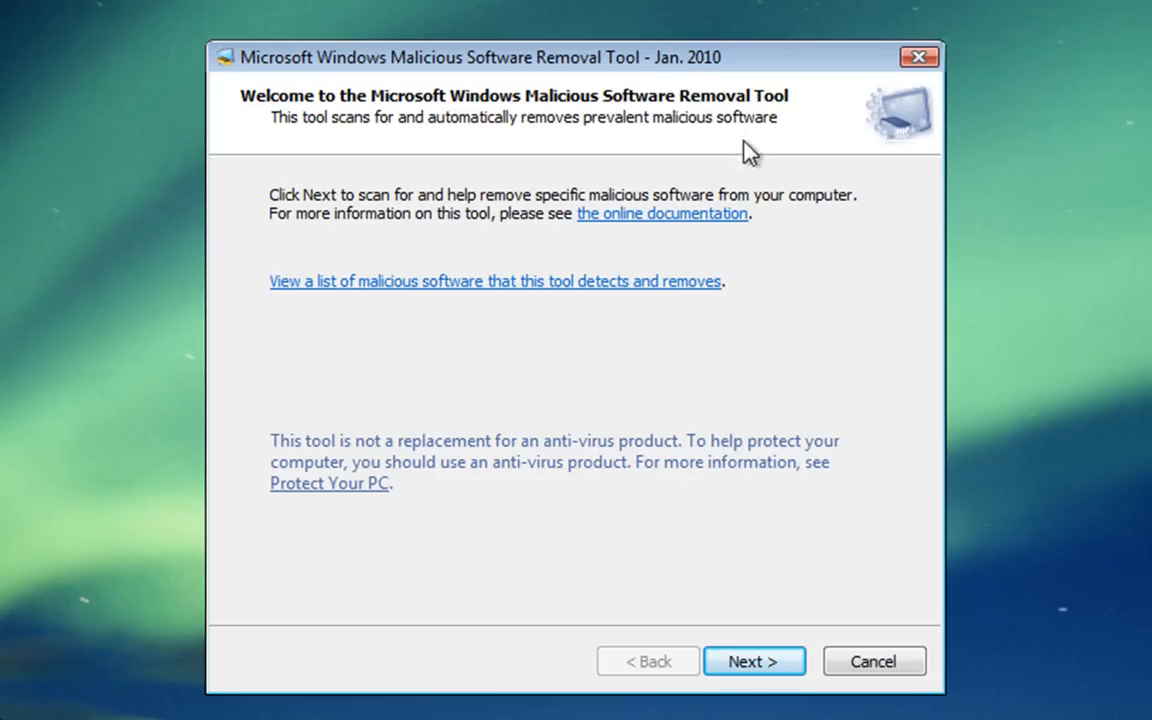
mouse_move(580, 278)
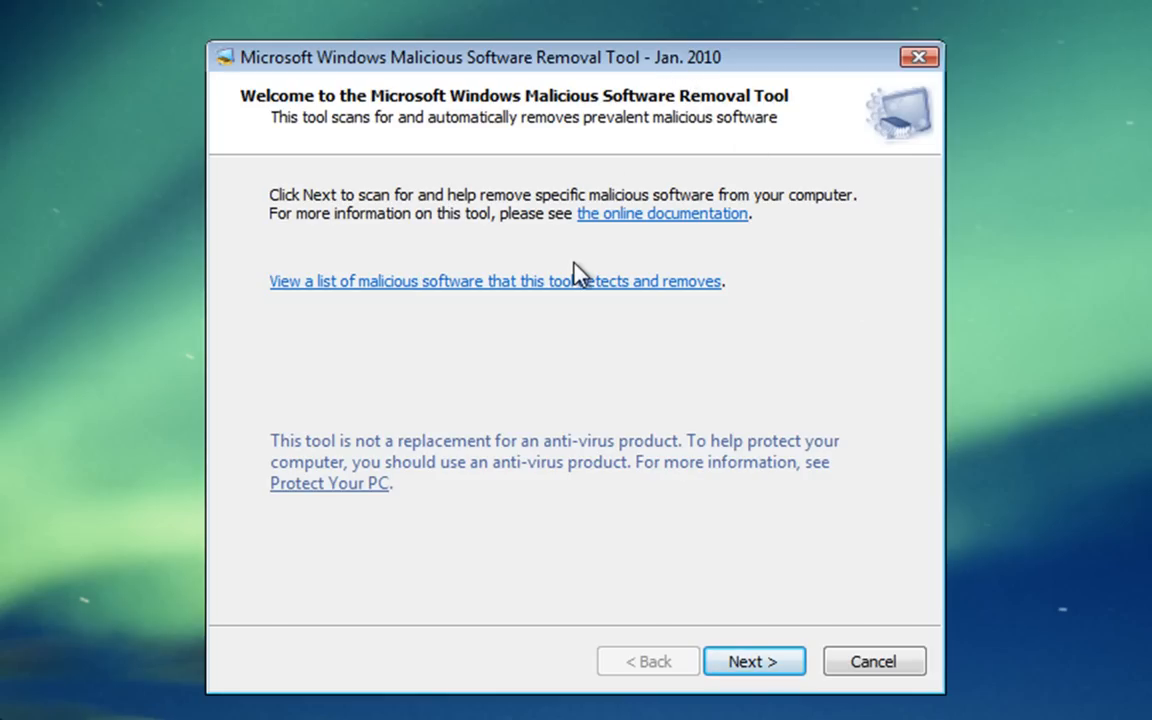
mouse_move(676, 412)
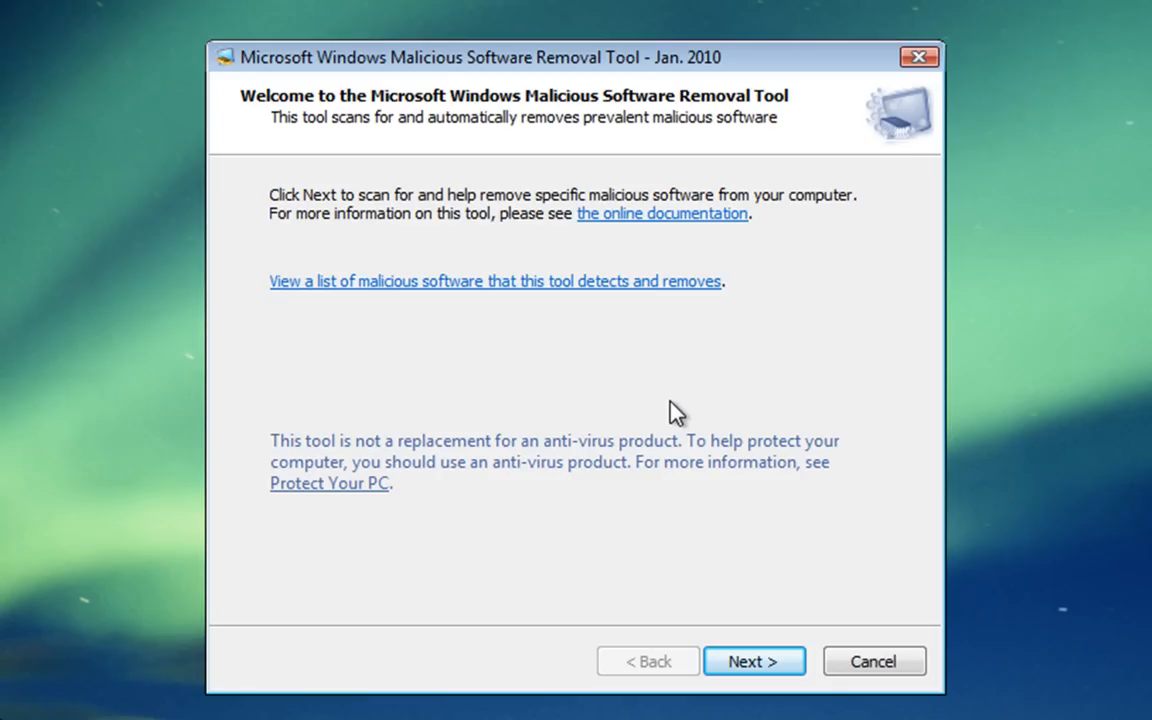
mouse_move(784, 292)
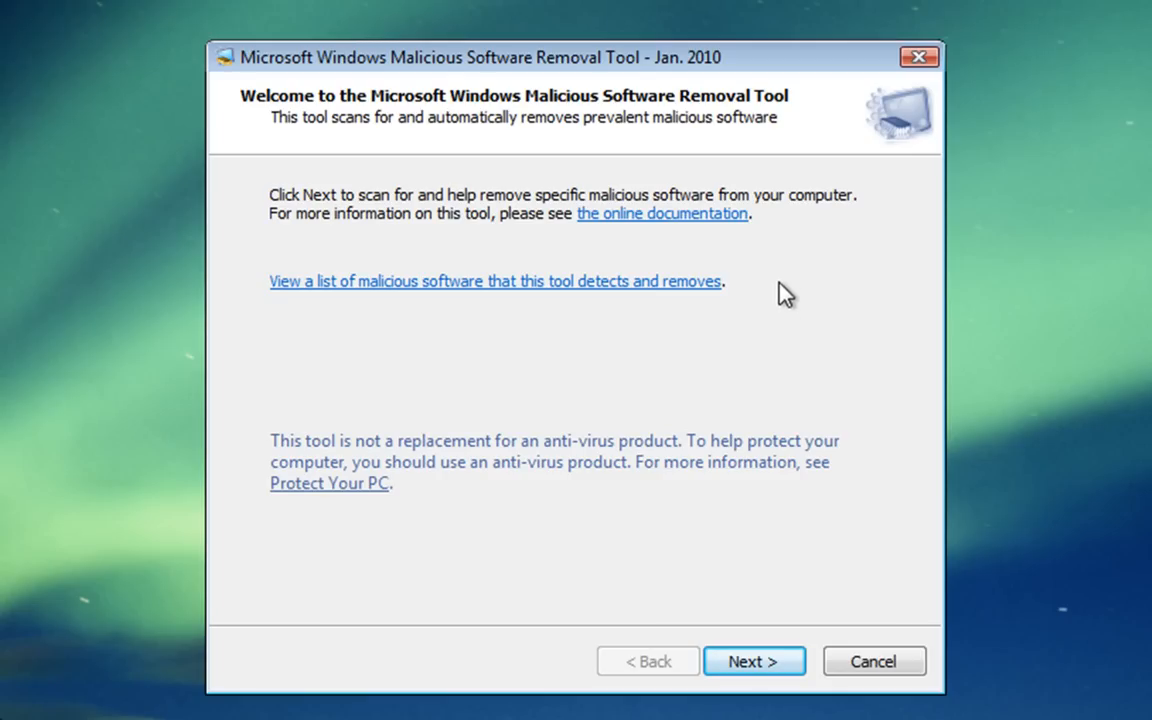
mouse_move(614, 240)
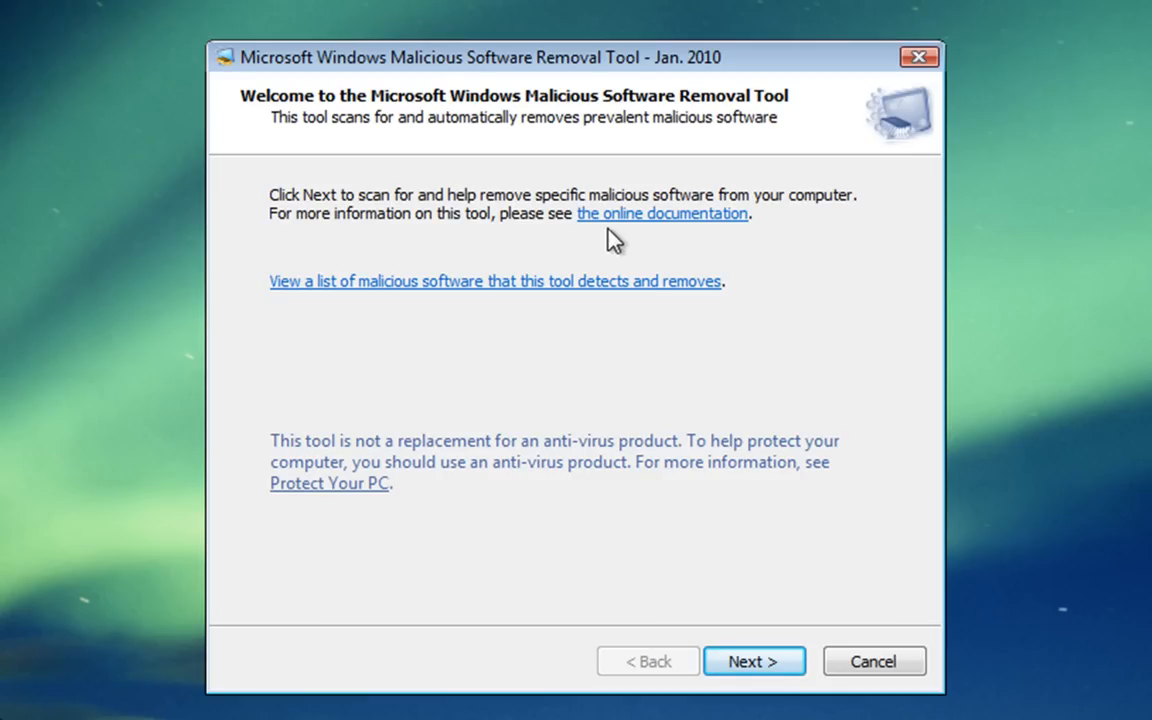
mouse_move(656, 268)
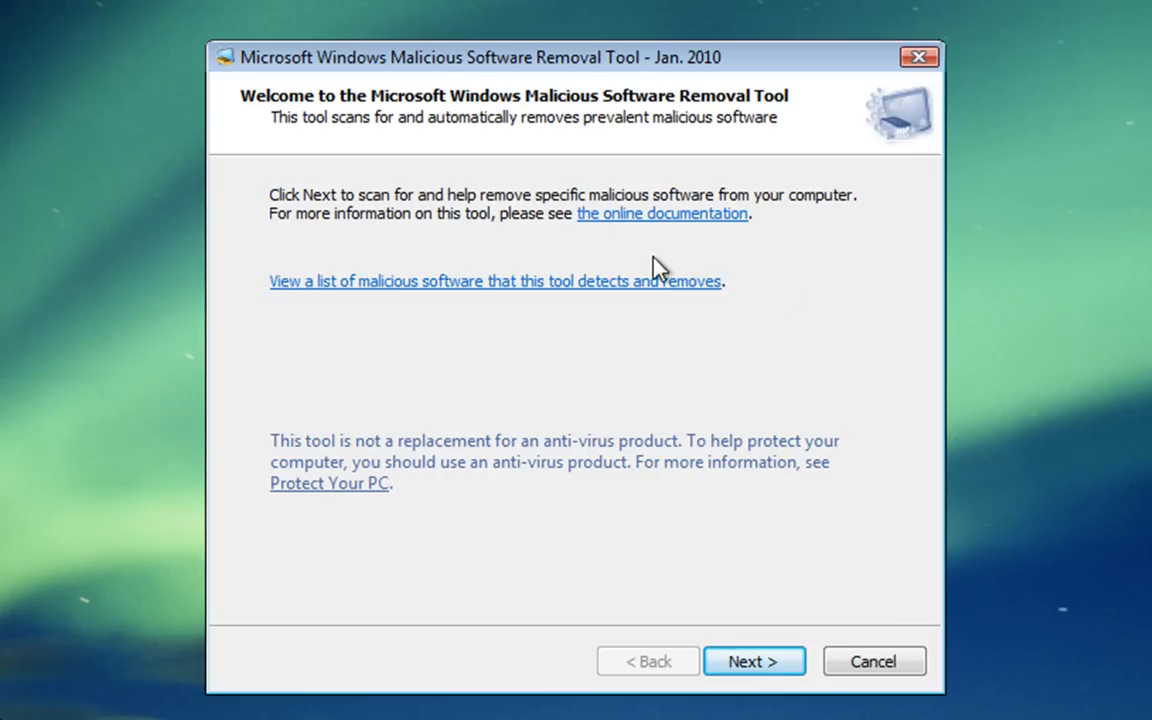
mouse_move(530, 332)
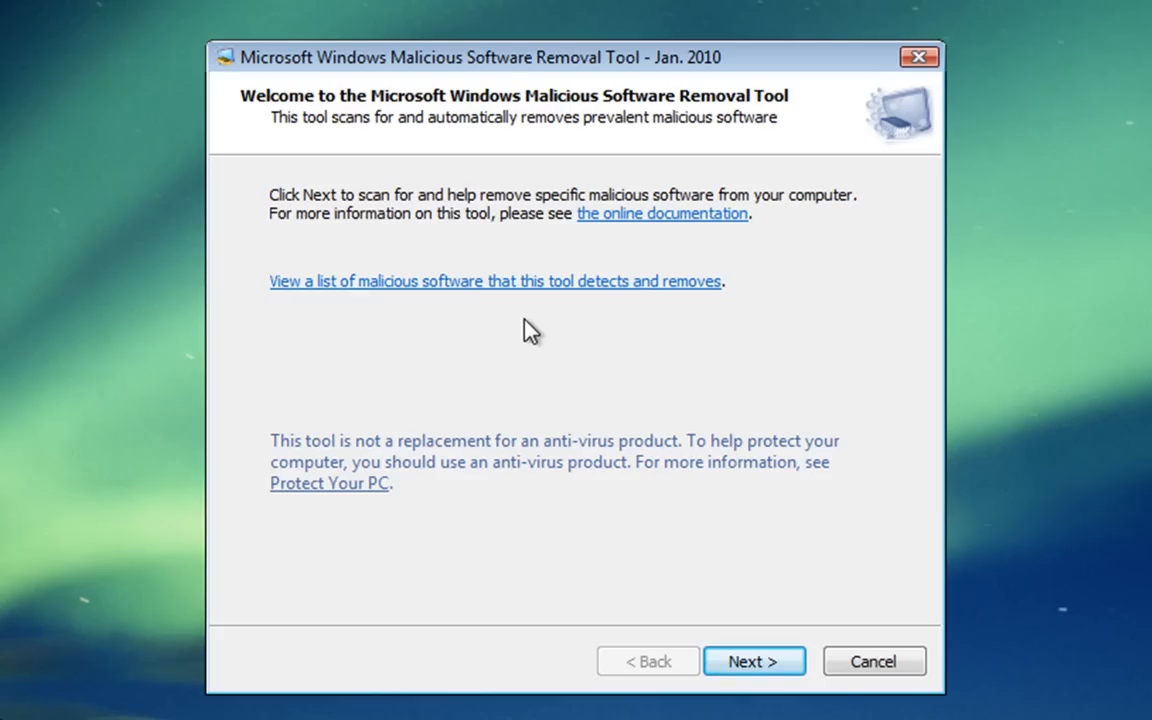
mouse_move(544, 300)
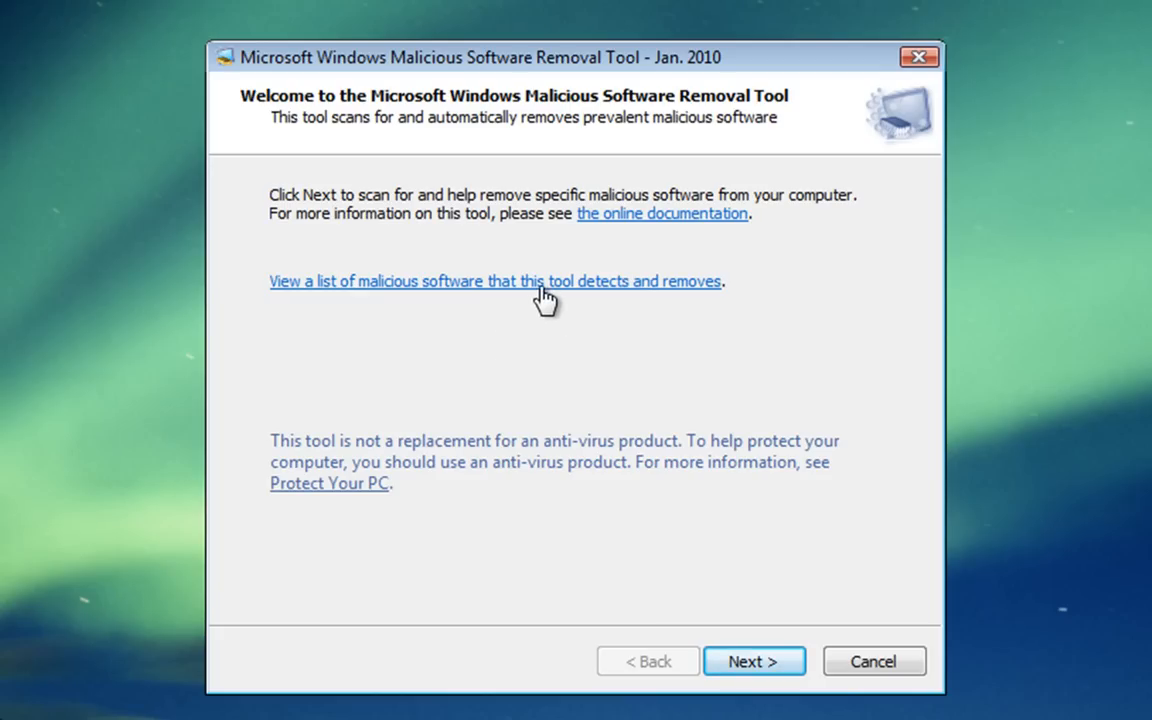
left_click(496, 280)
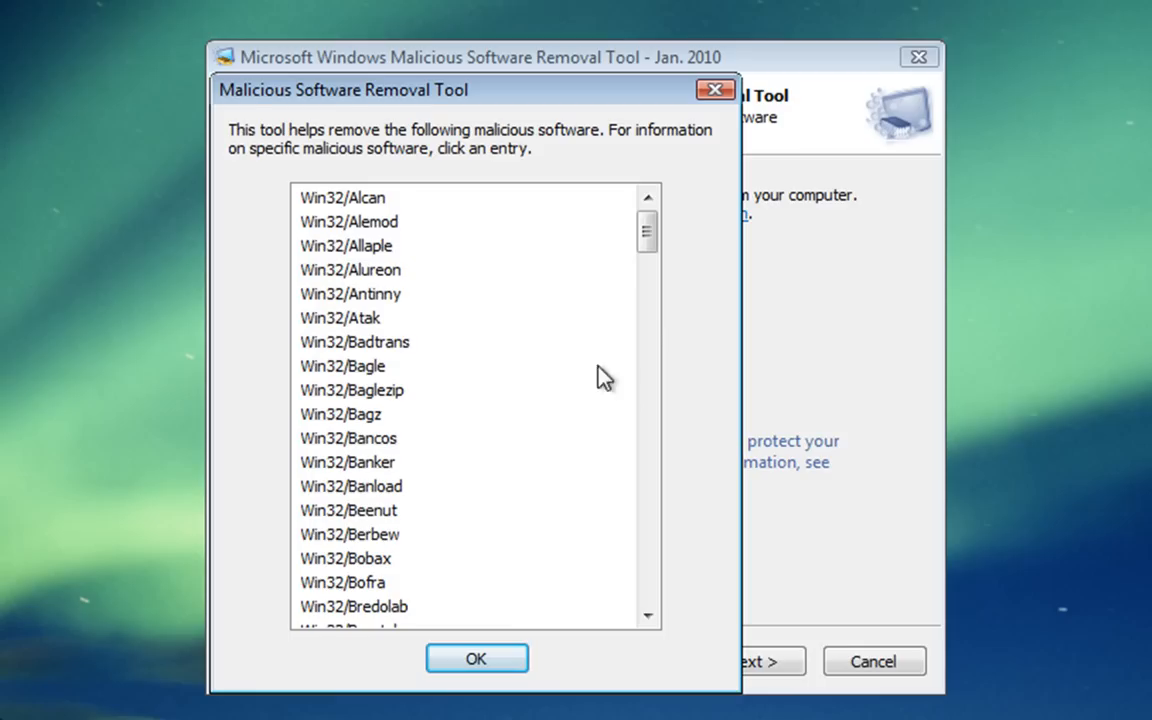
scroll("down", 3)
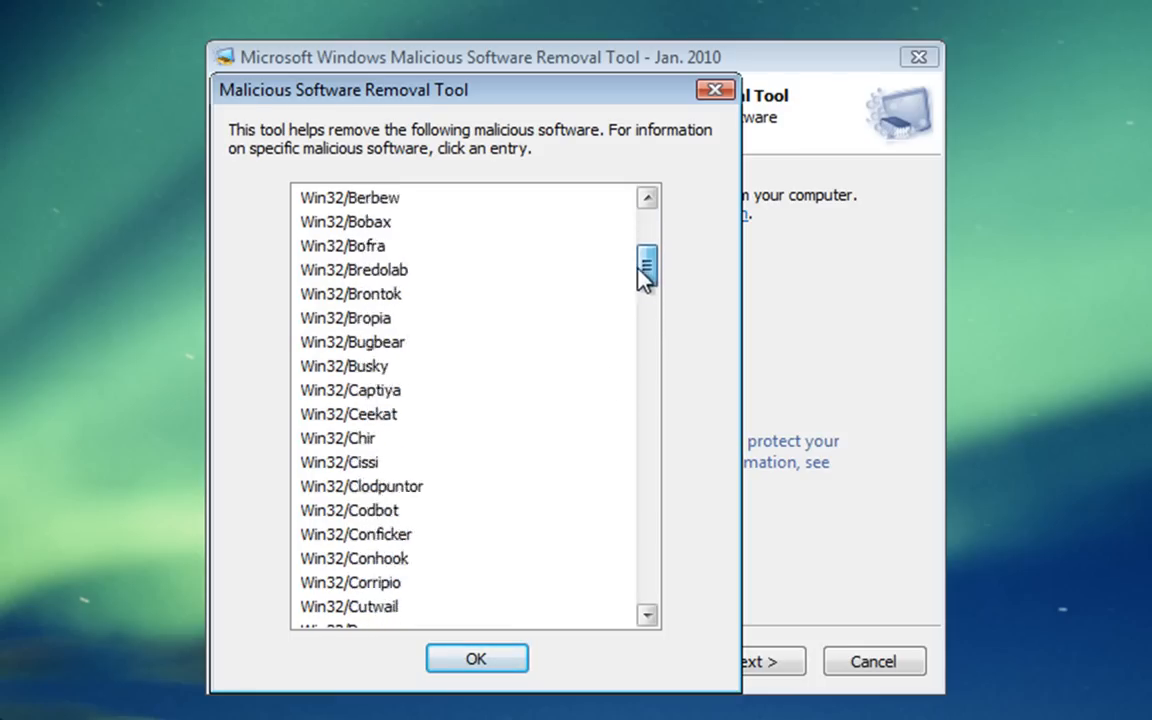
left_click_drag(646, 264, 646, 440)
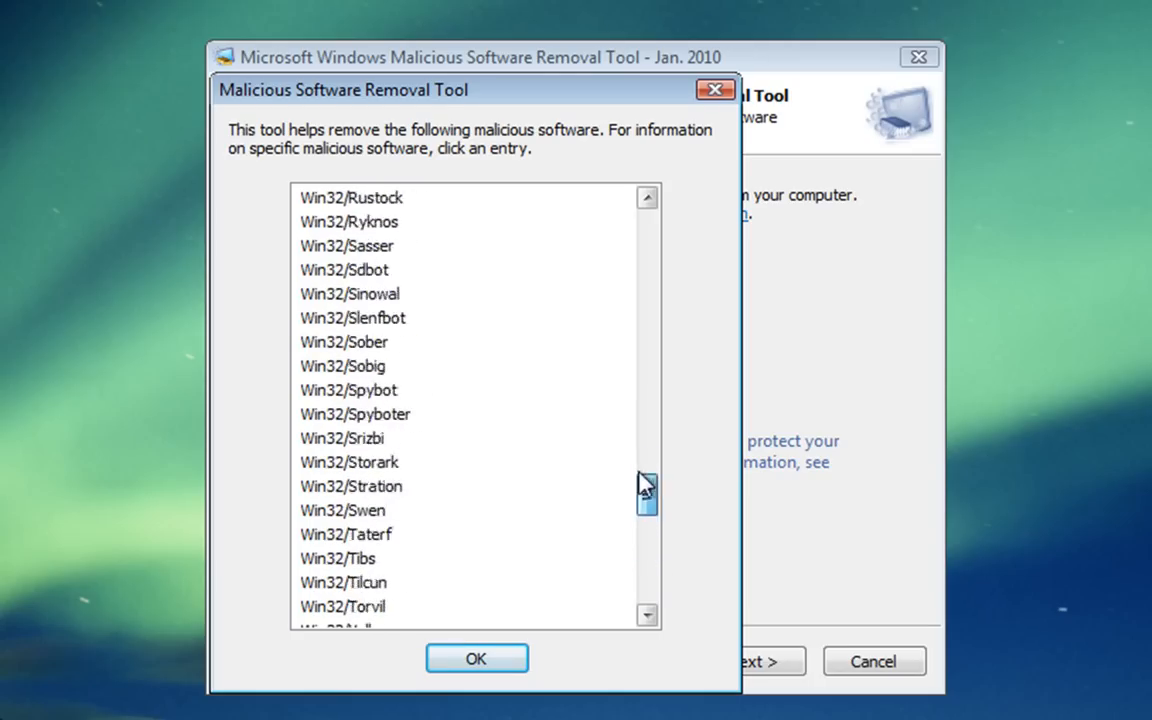
left_click(476, 658)
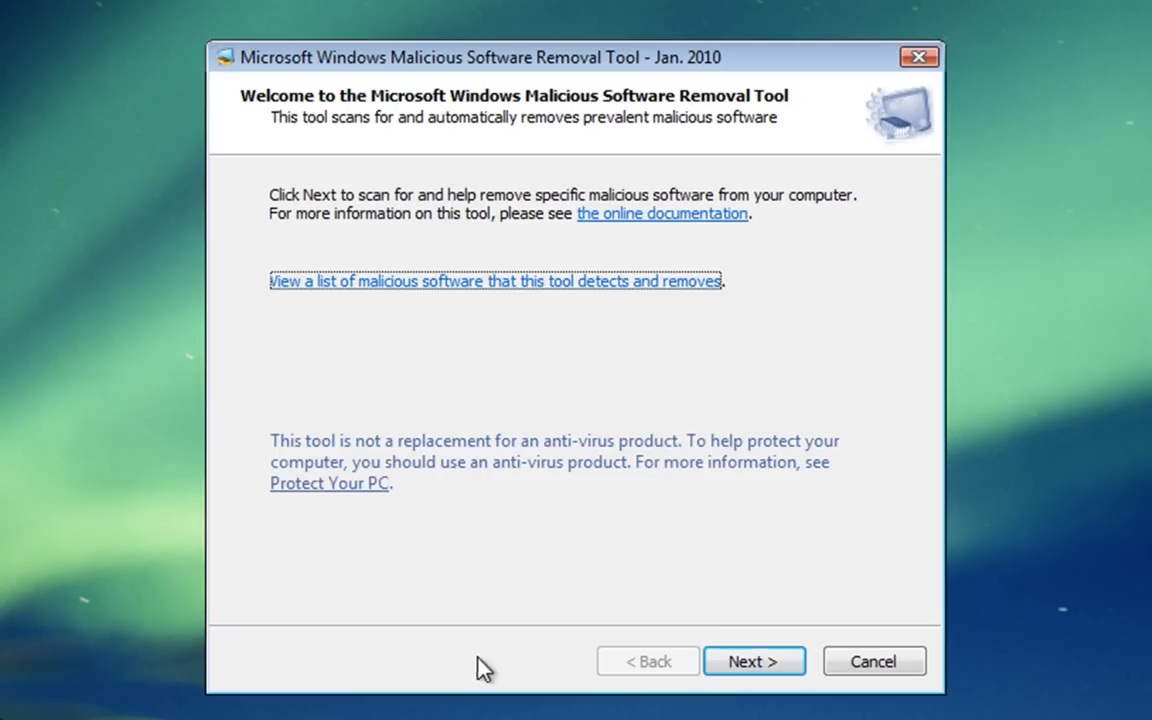
mouse_move(744, 498)
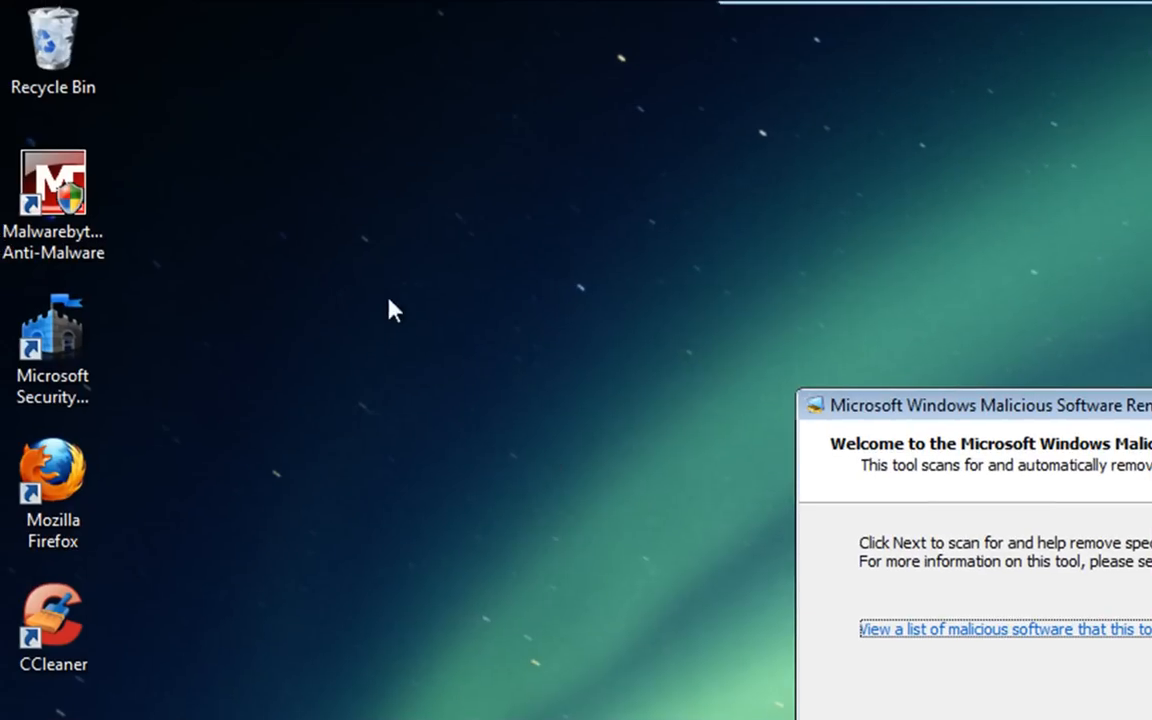
left_click(54, 190)
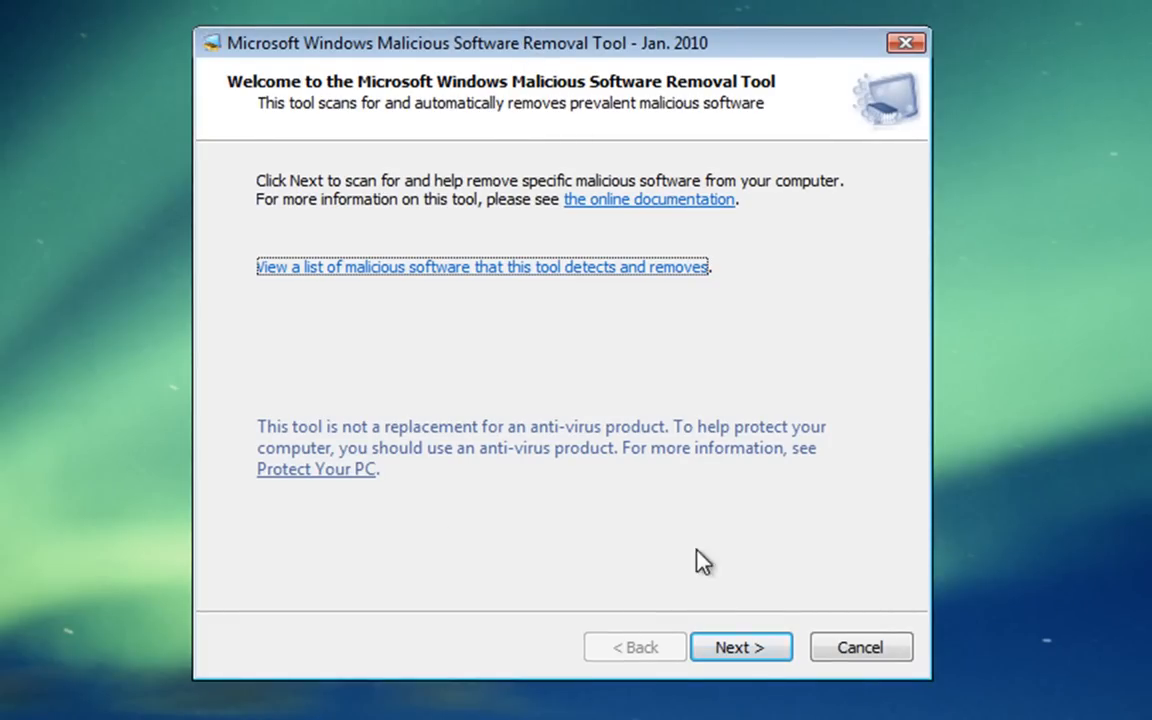
mouse_move(1088, 644)
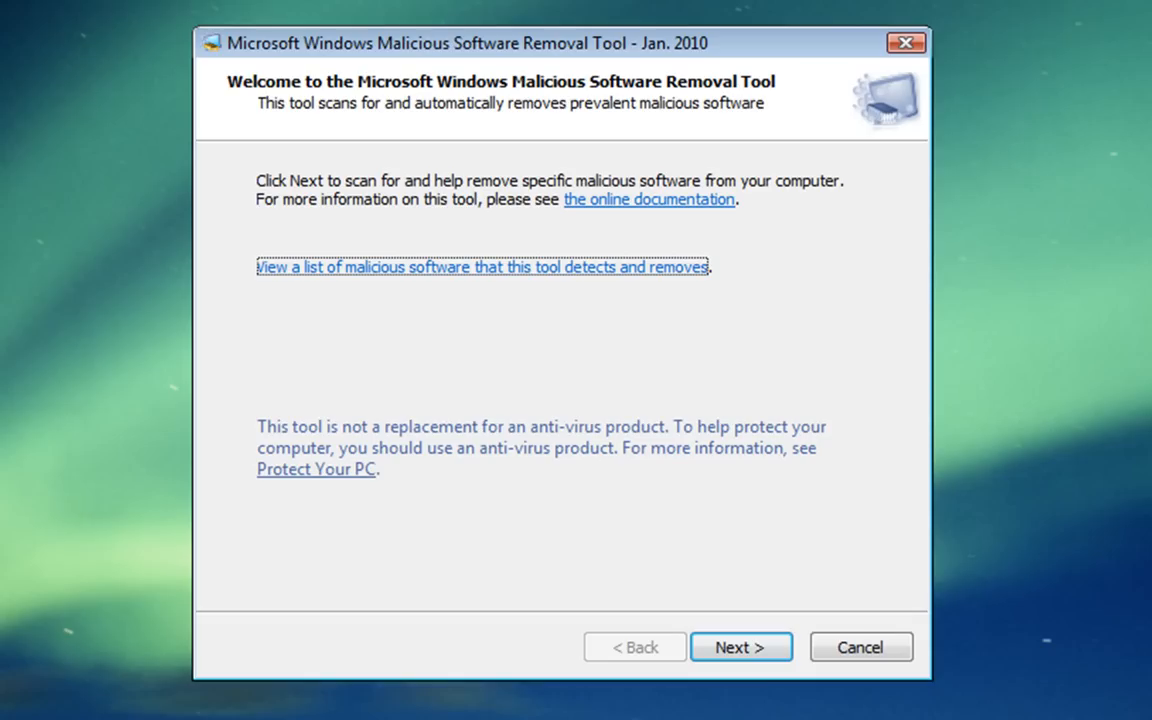
mouse_move(584, 468)
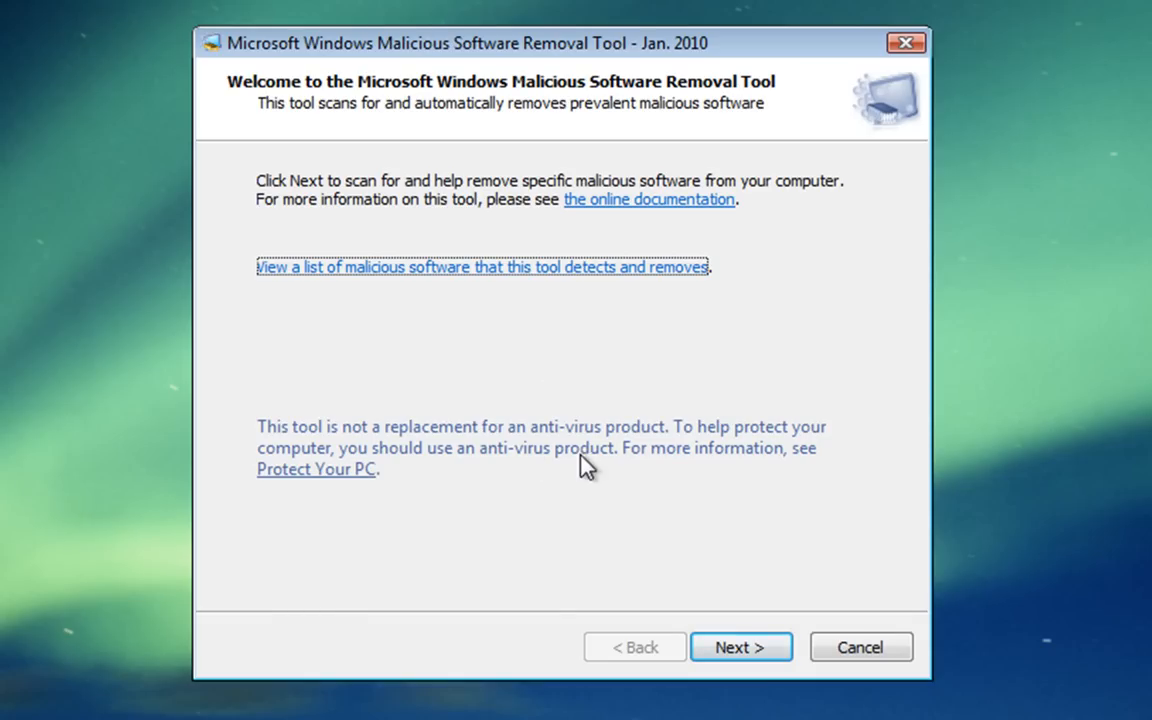
mouse_move(616, 488)
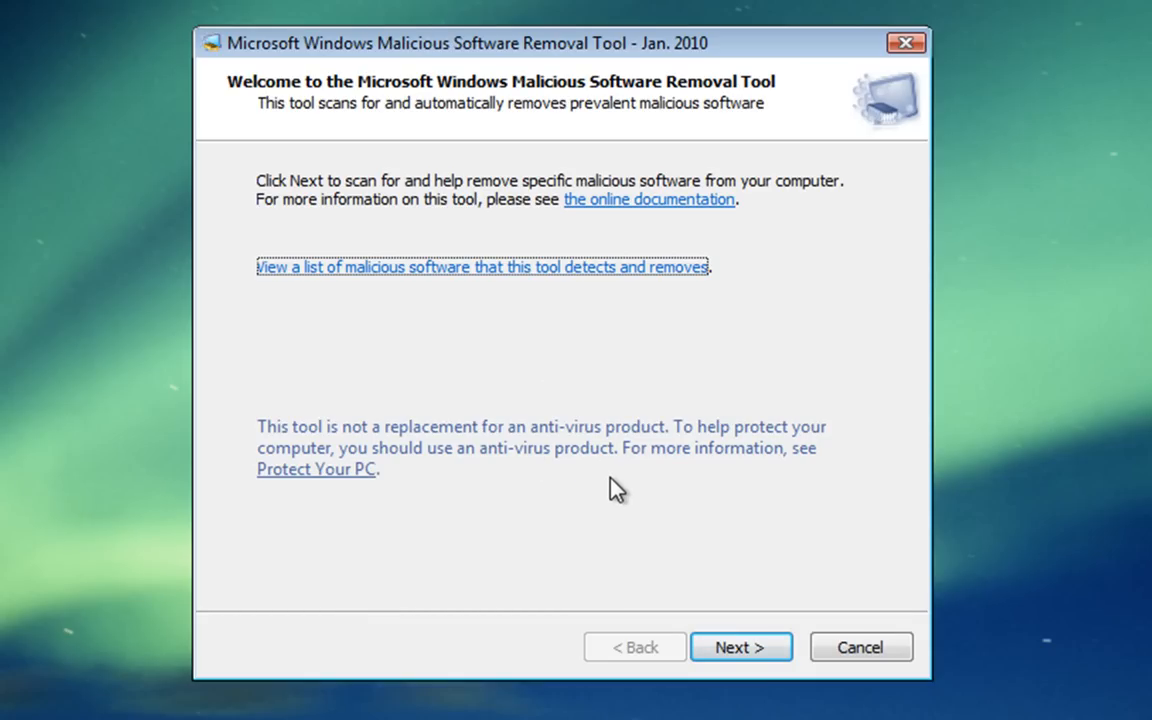
mouse_move(688, 584)
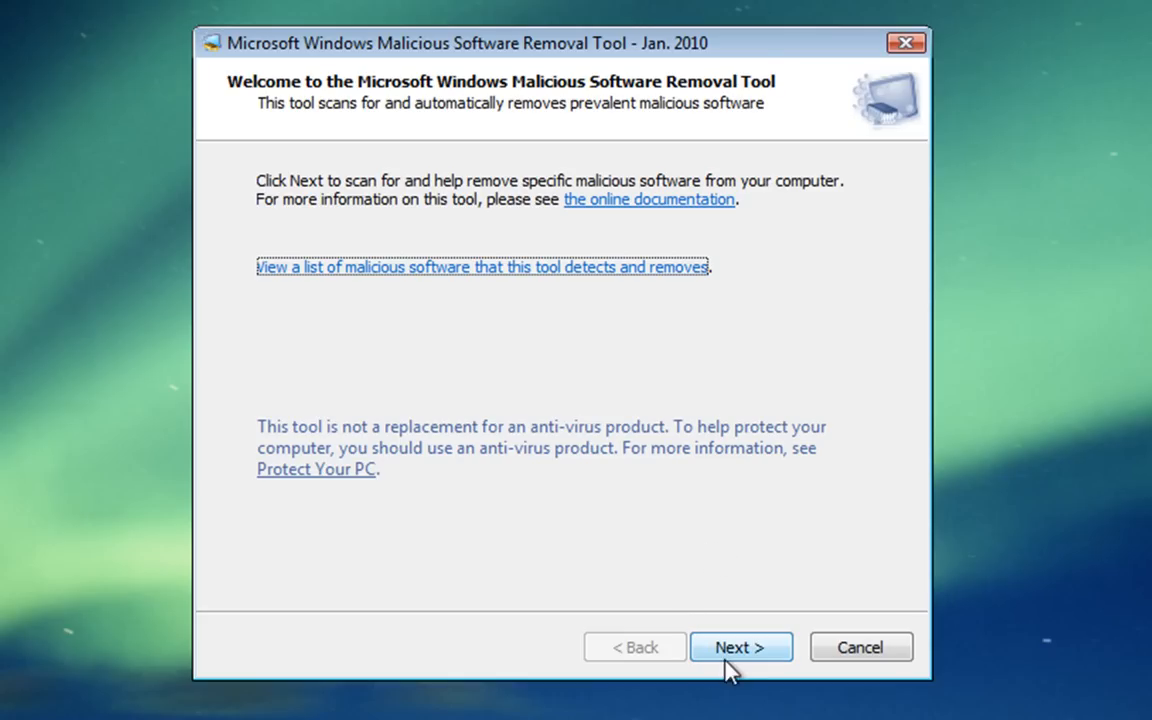
Choose the 'Full scan' option for the entire system and begin scanning.
left_click(740, 648)
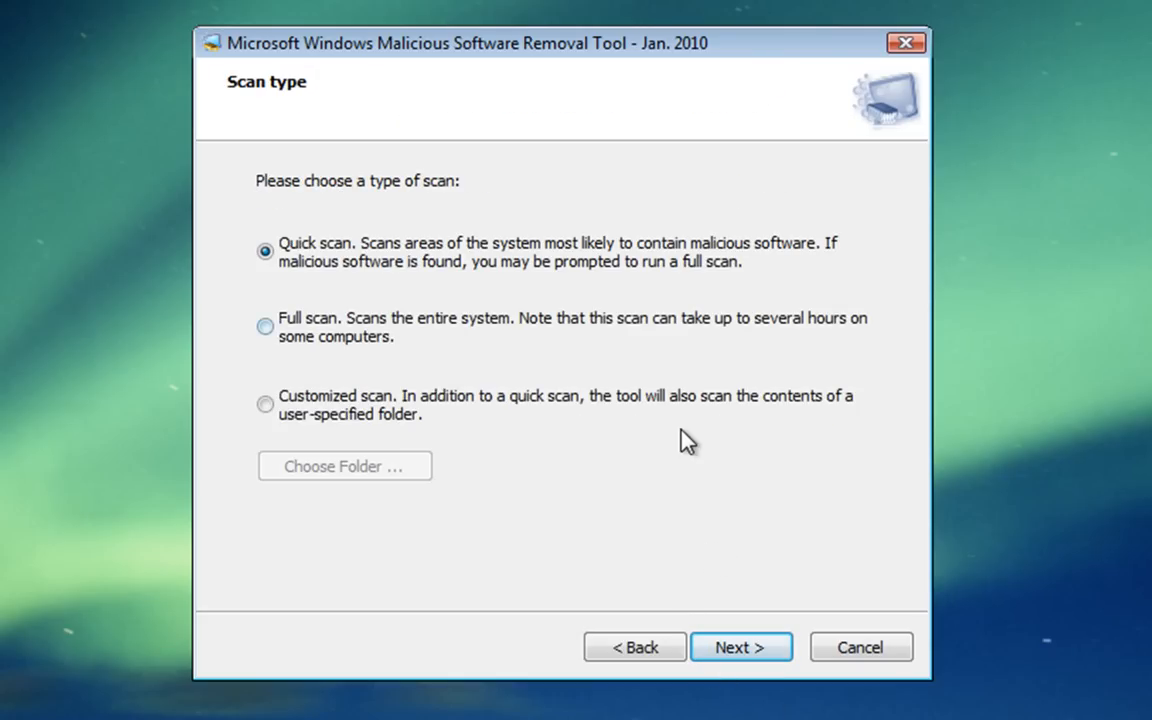
mouse_move(692, 316)
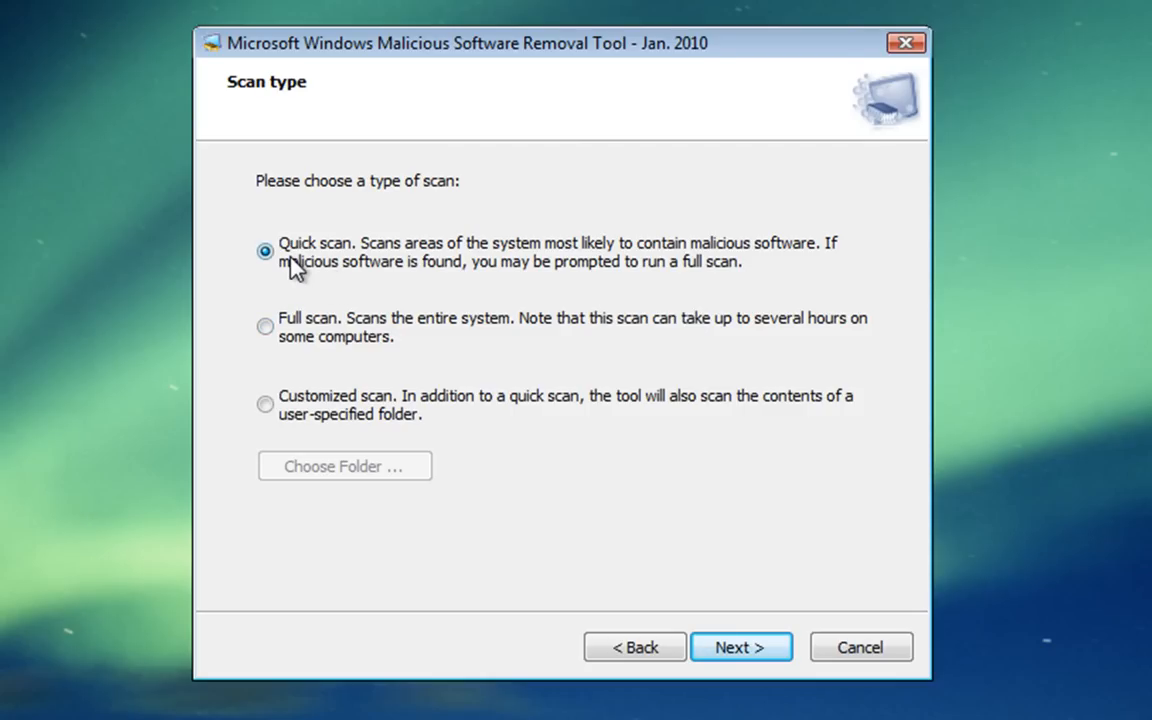
mouse_move(344, 272)
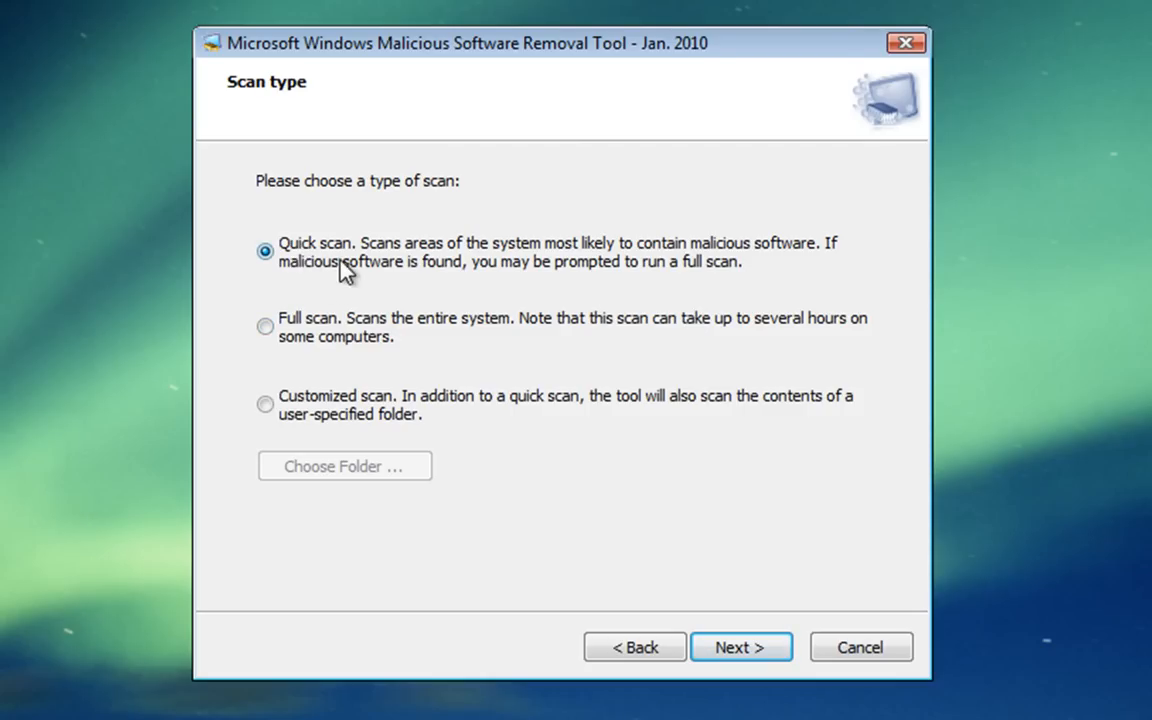
mouse_move(436, 270)
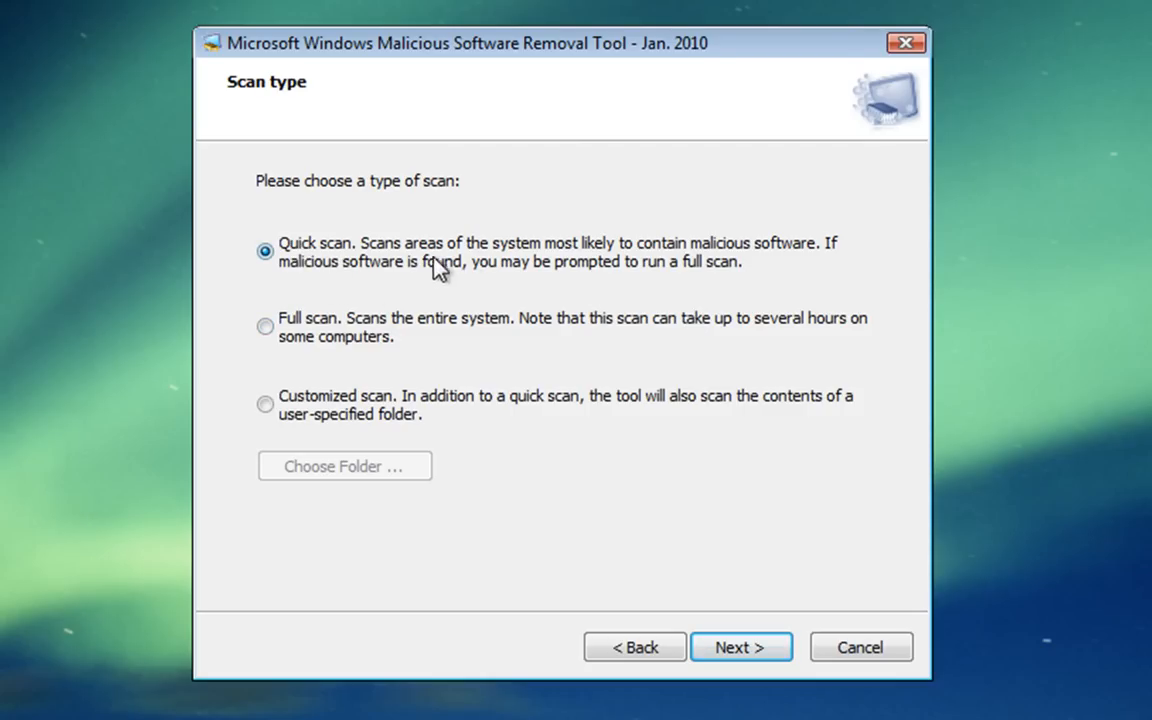
mouse_move(596, 252)
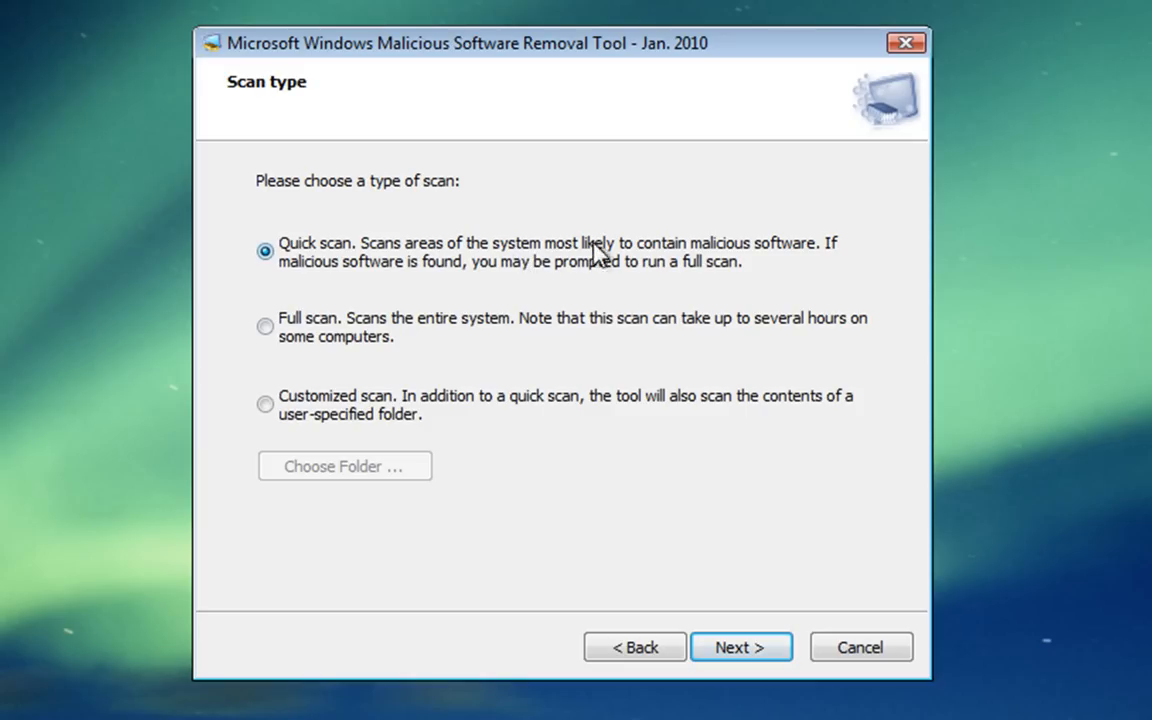
mouse_move(456, 292)
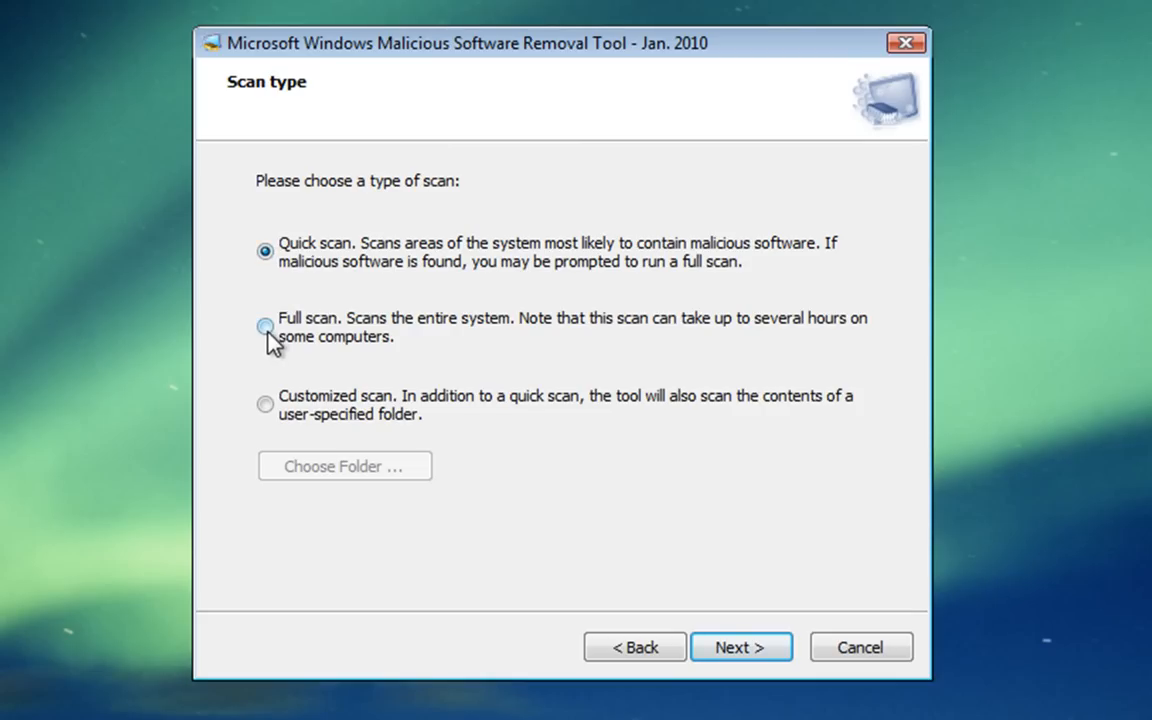
left_click(264, 328)
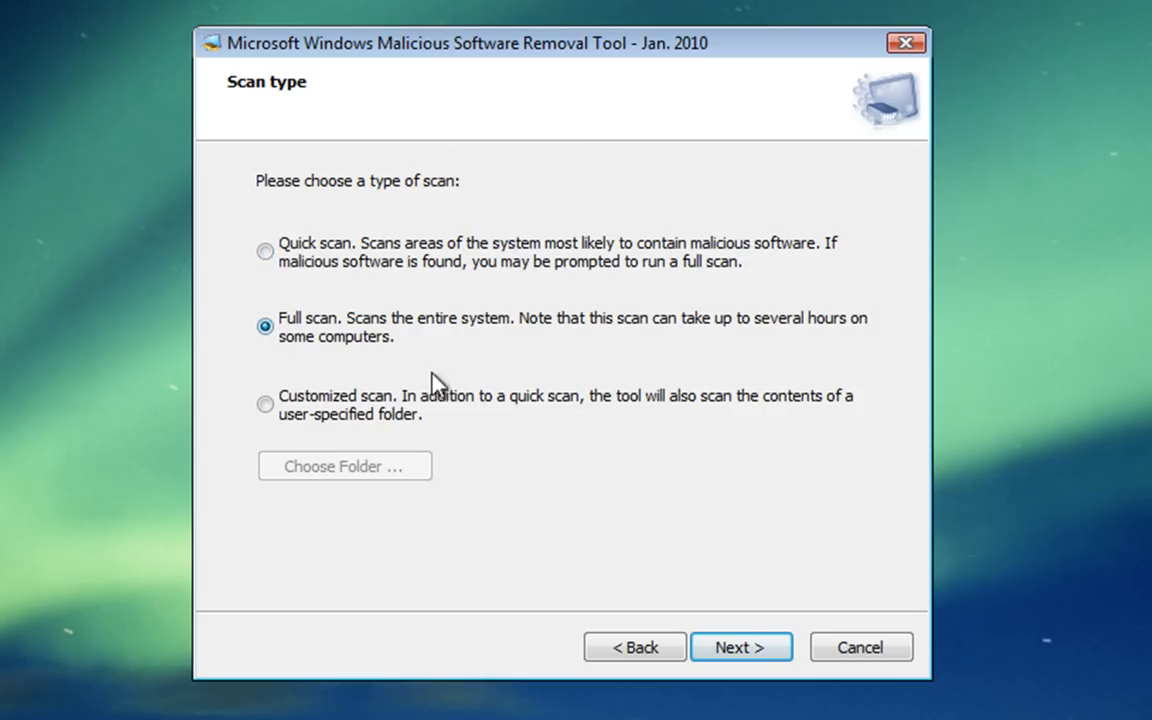
left_click(740, 648)
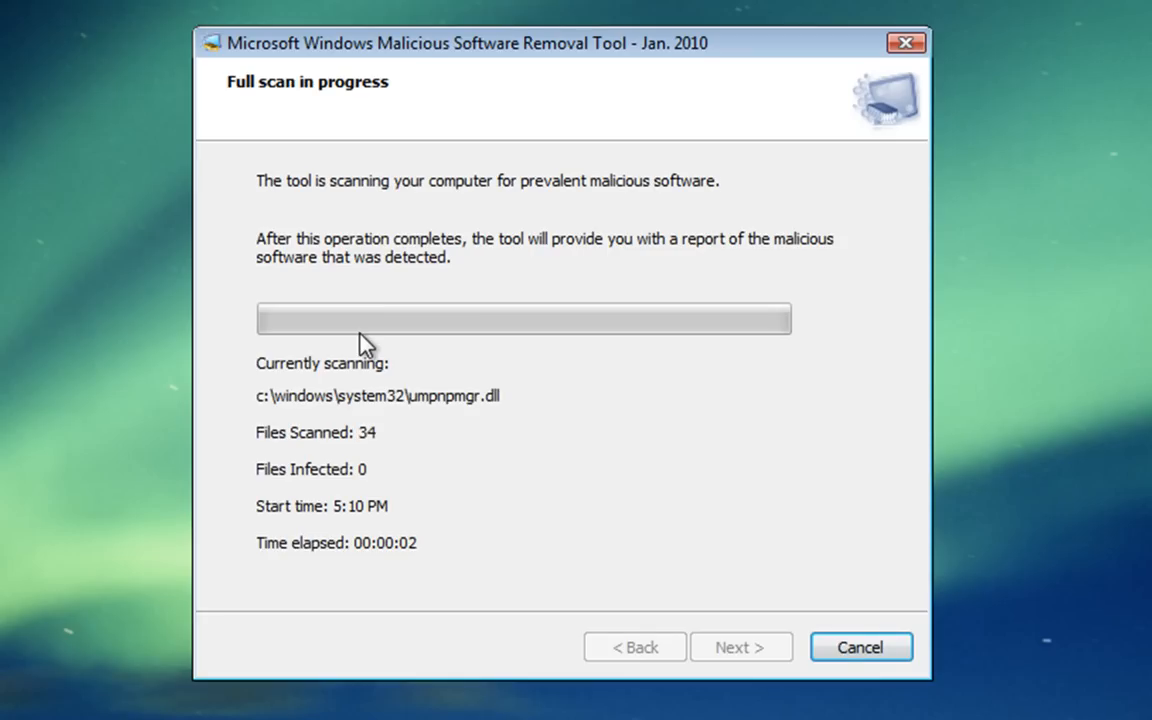
mouse_move(390, 676)
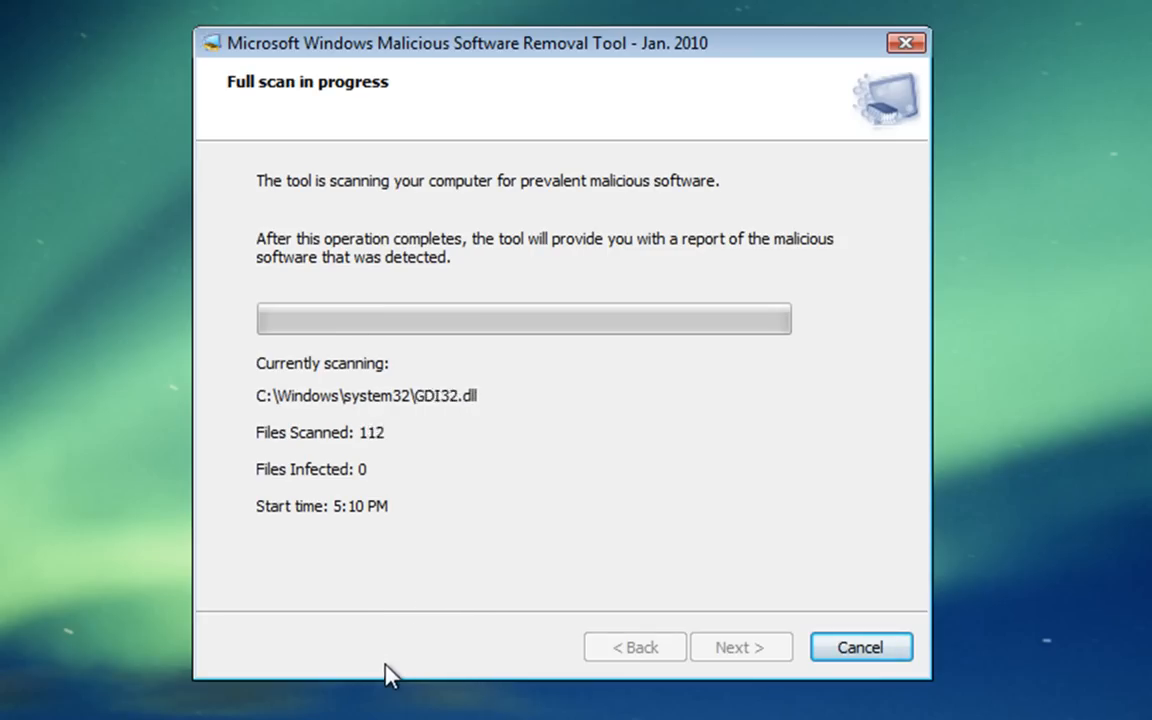
mouse_move(500, 496)
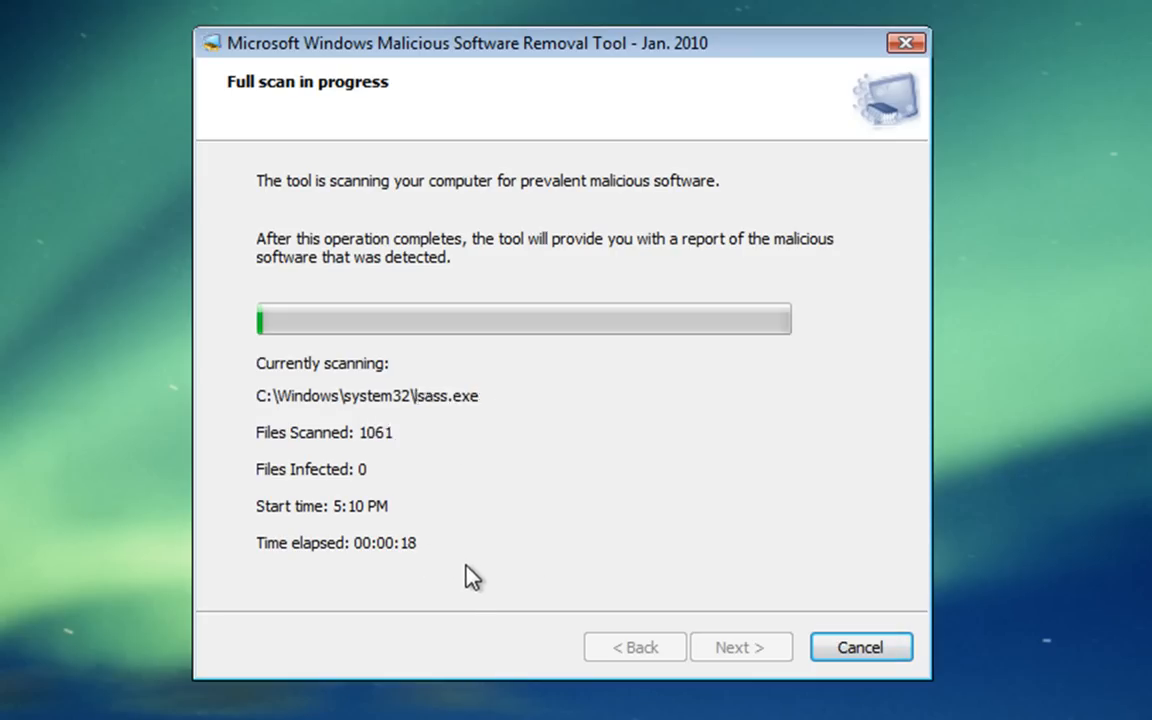
mouse_move(458, 626)
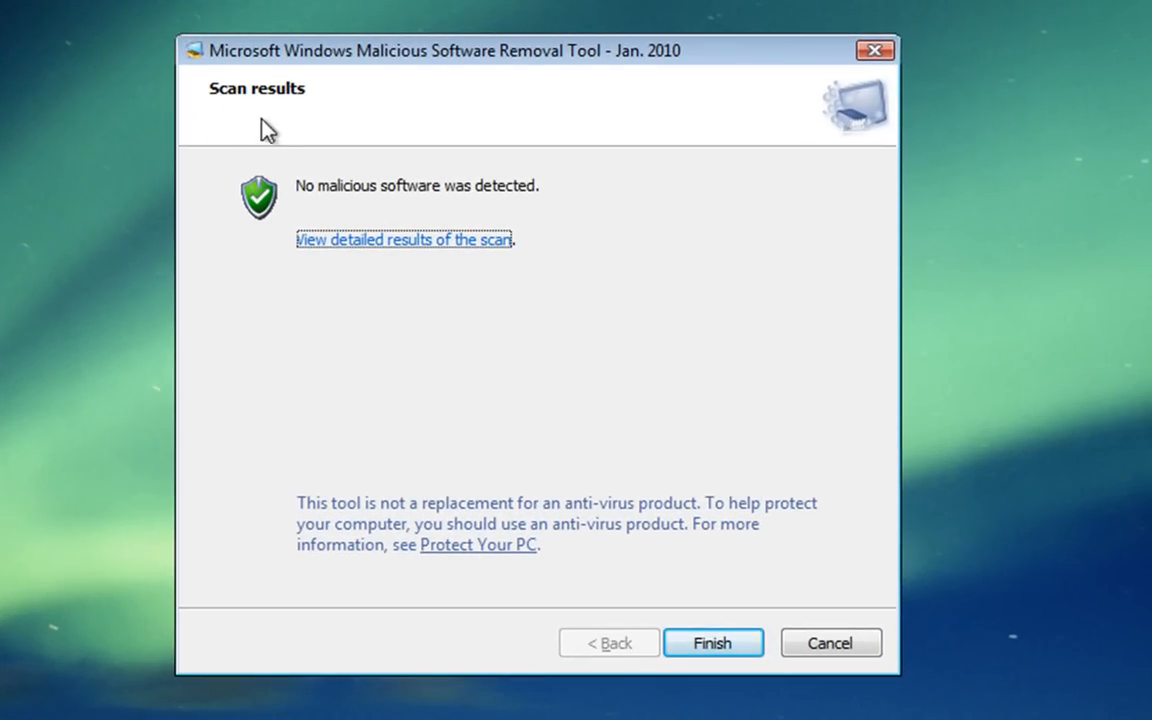
mouse_move(250, 264)
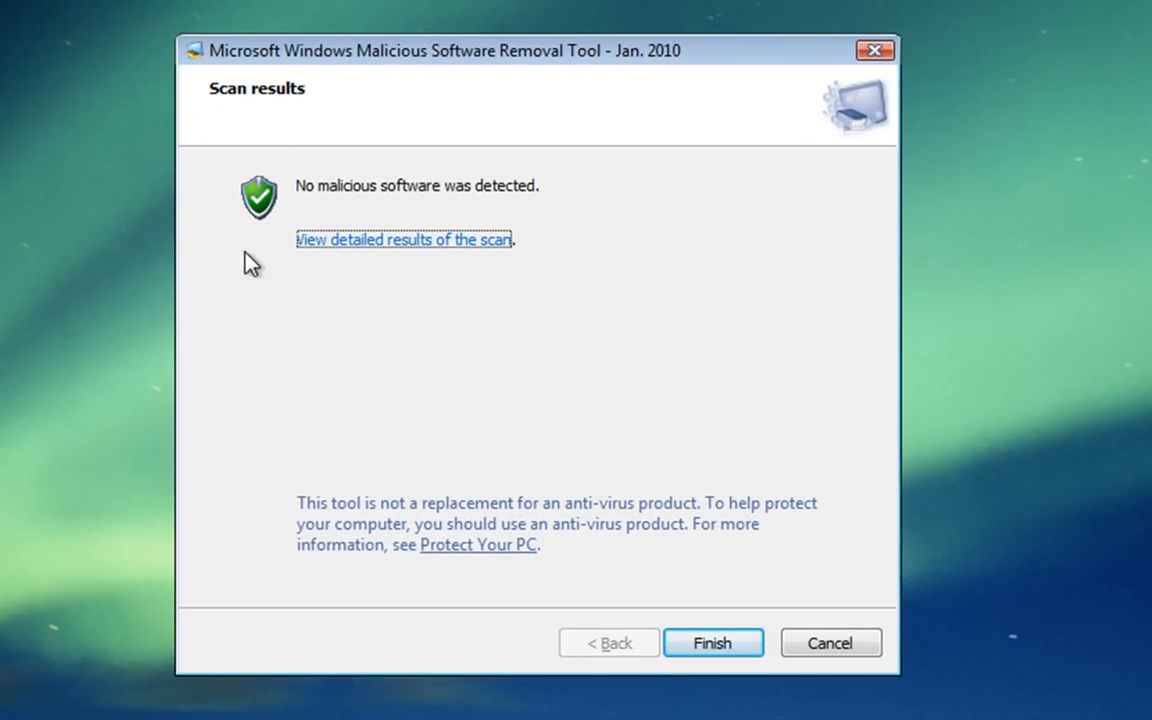
mouse_move(316, 206)
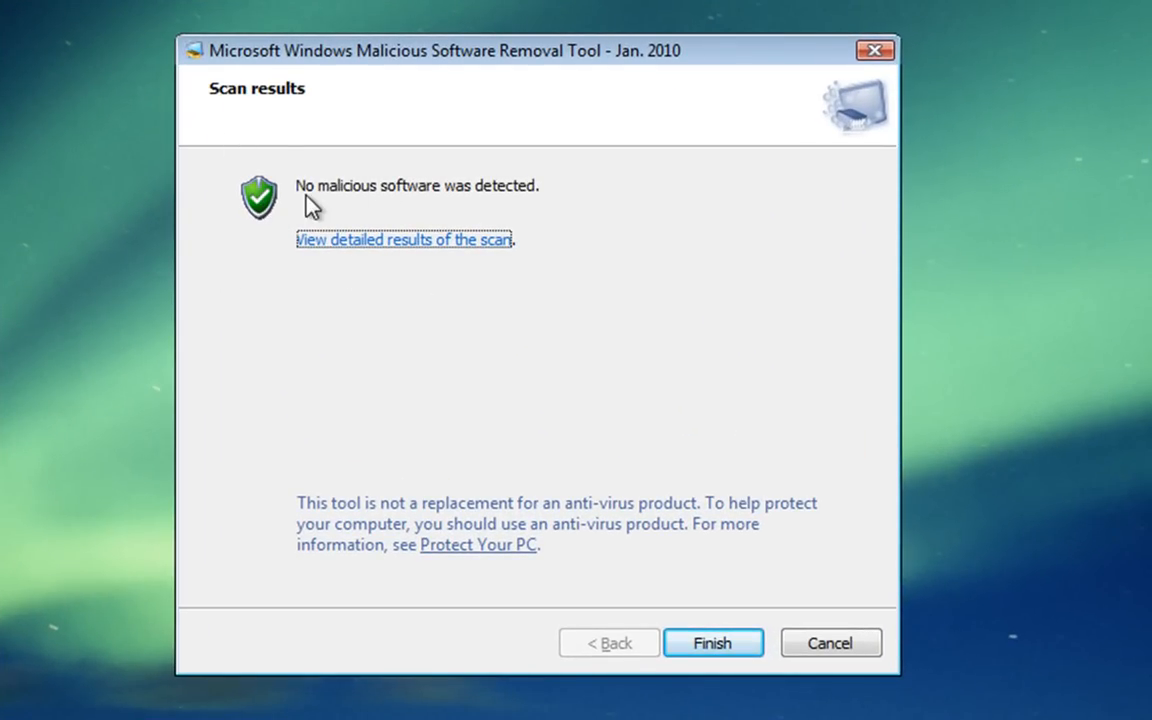
mouse_move(422, 206)
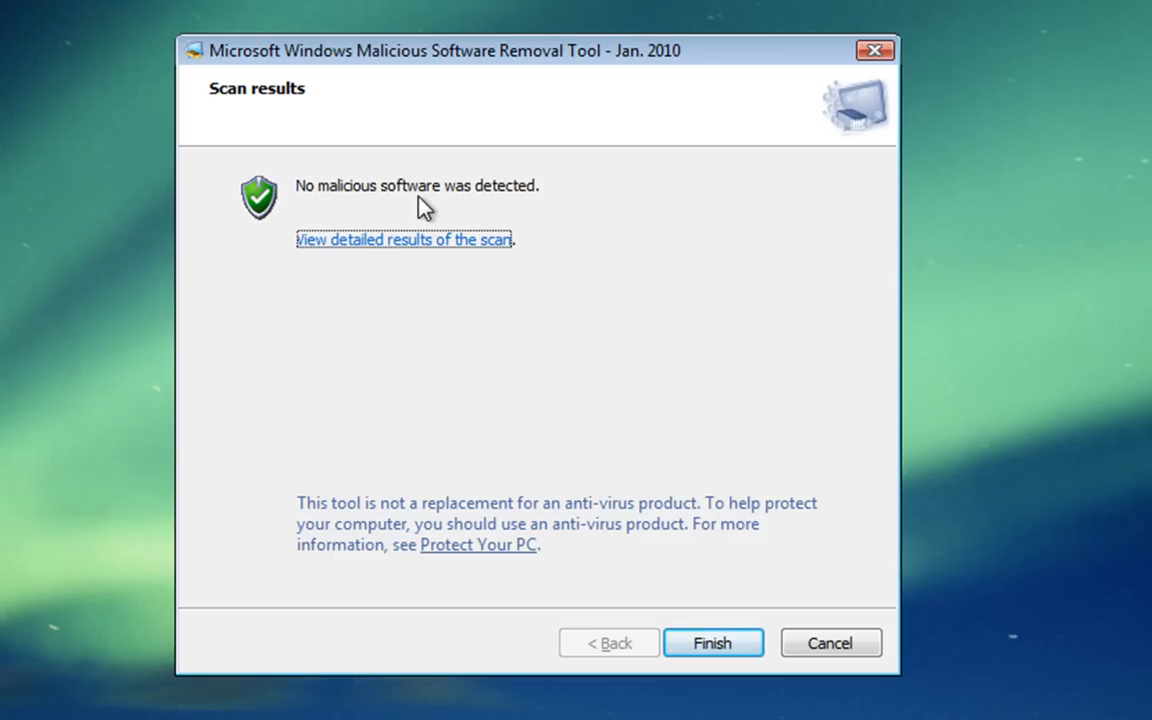
mouse_move(318, 298)
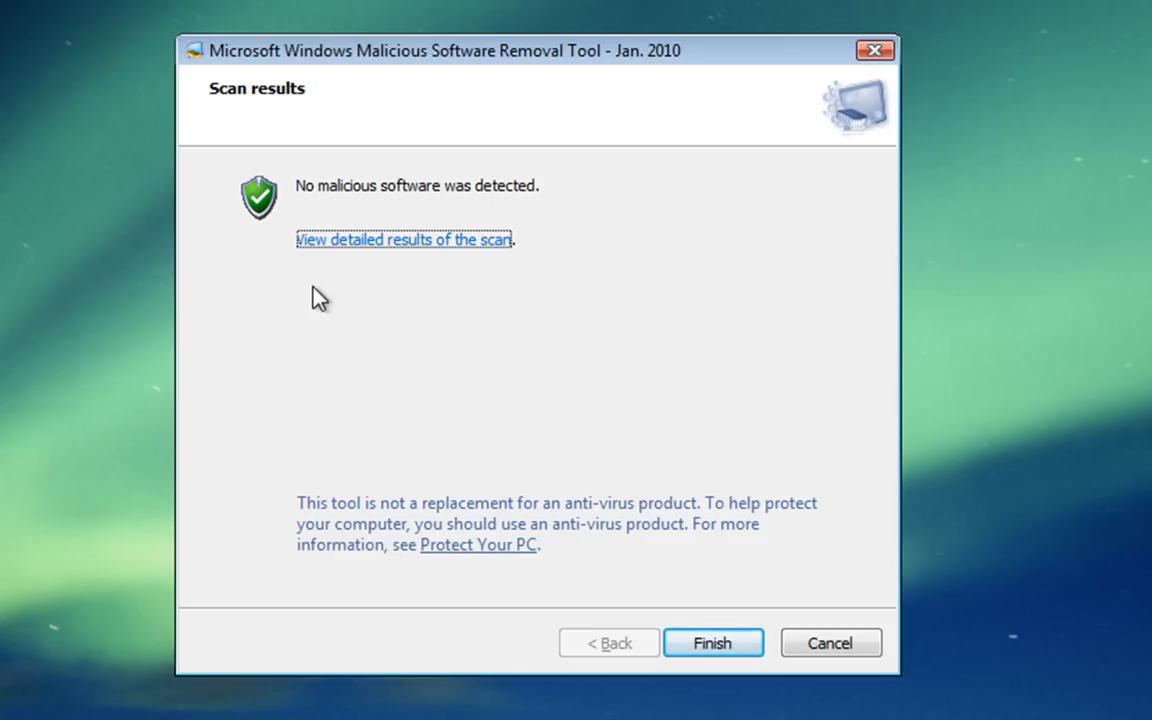
mouse_move(372, 250)
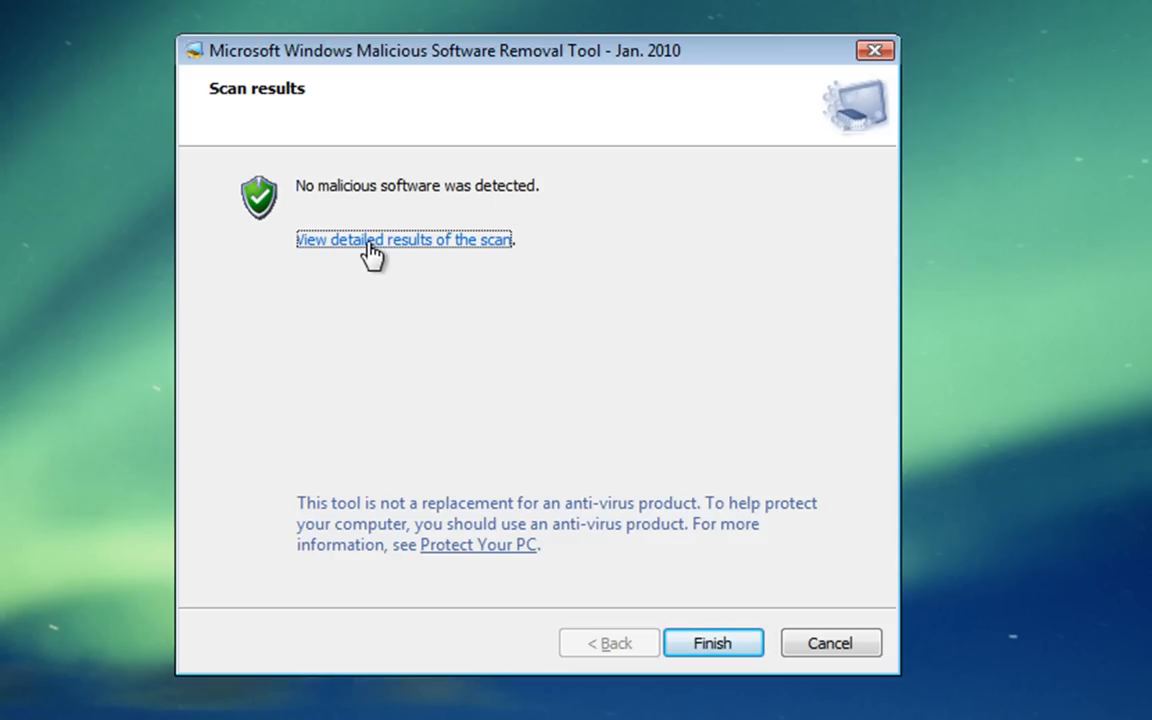
Show the detailed per-malware results of the clean scan.
left_click(404, 240)
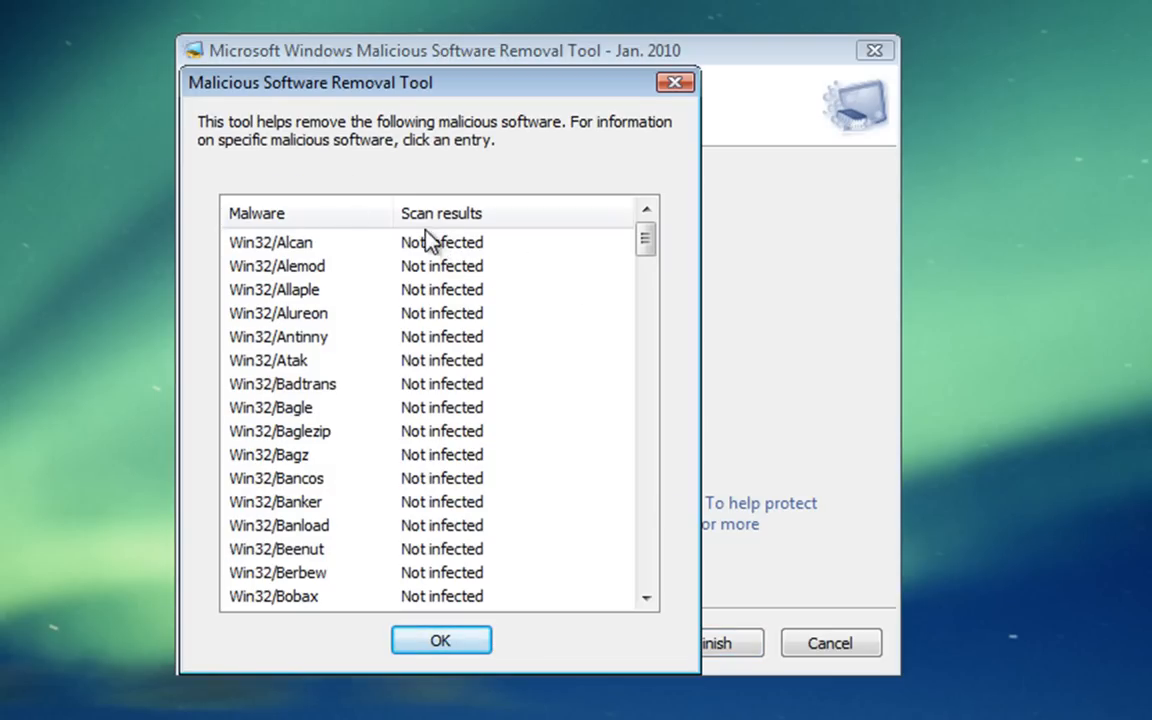
mouse_move(432, 278)
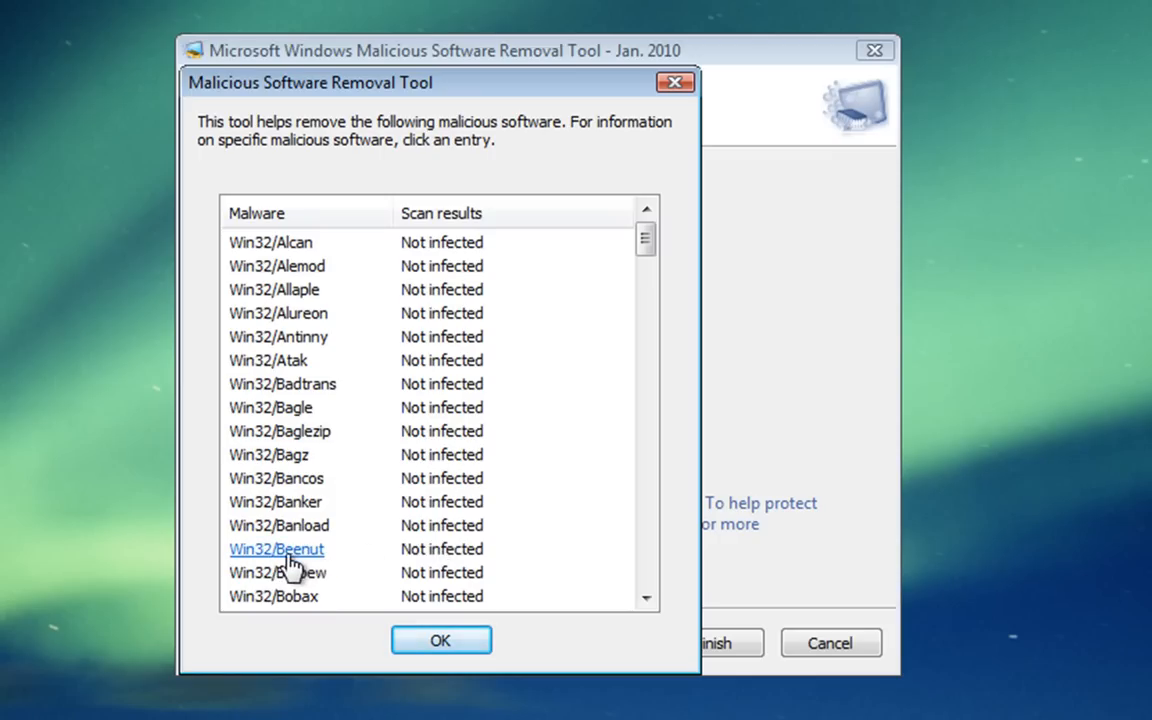
View the Win32/Beenut encyclopedia page from the detailed results list.
left_click(276, 548)
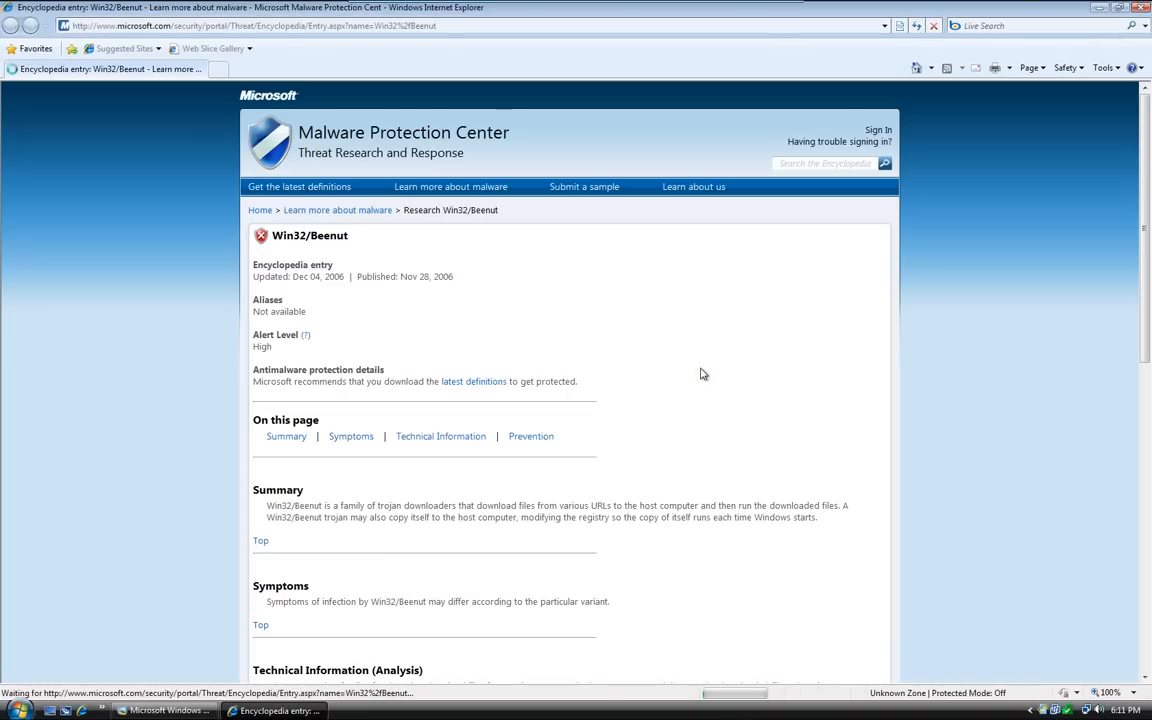
key("F11")
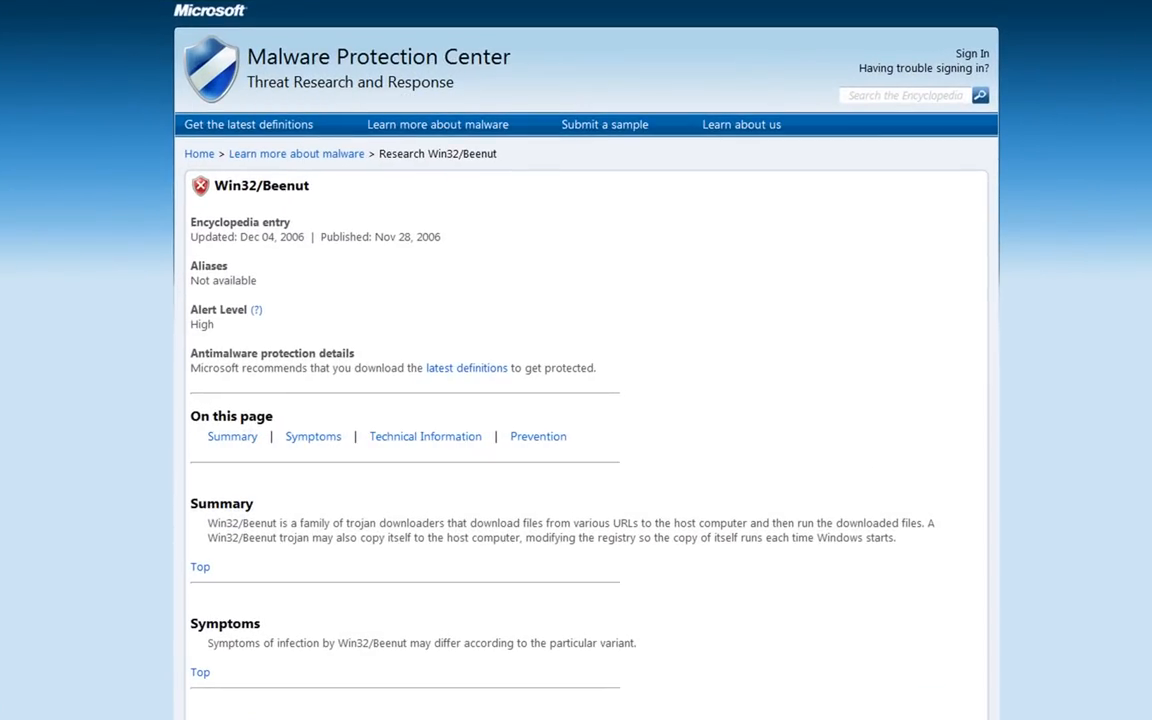
scroll("down", 3)
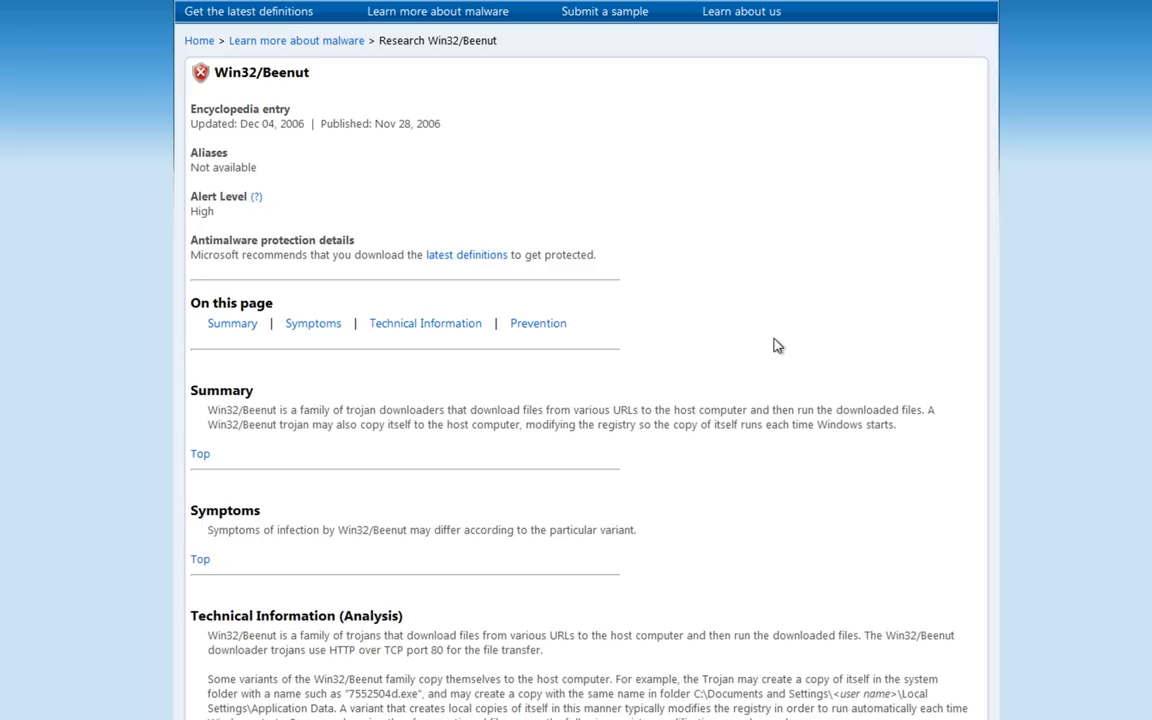
mouse_move(490, 156)
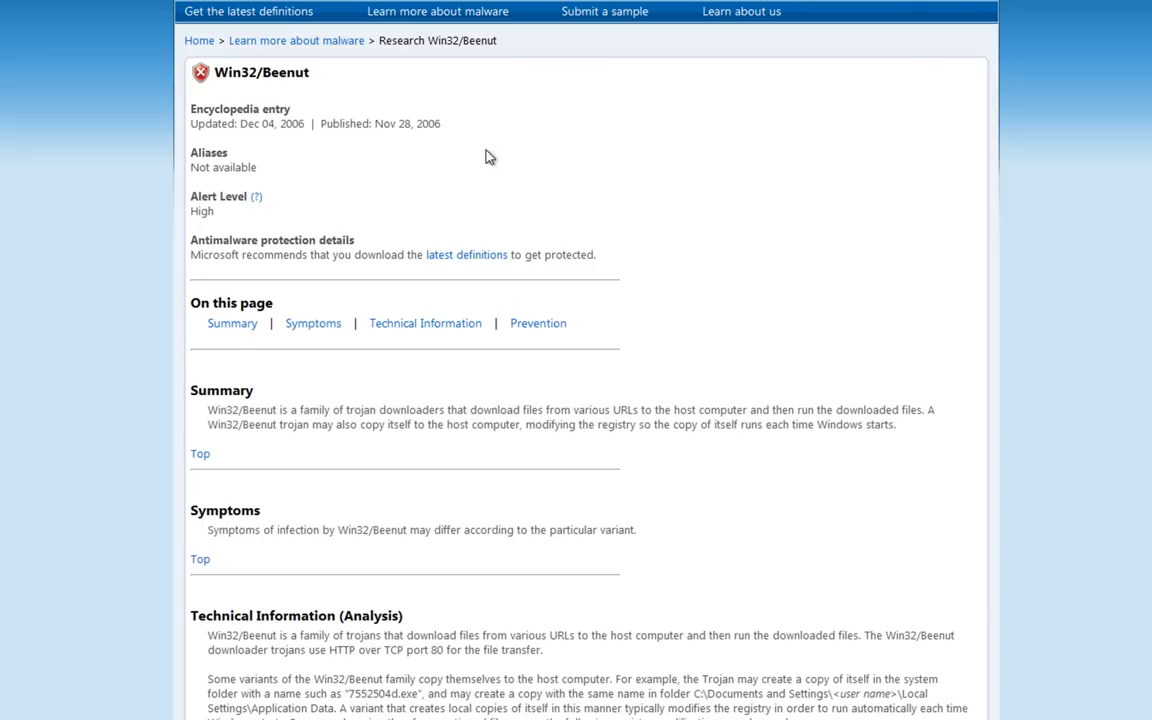
mouse_move(624, 182)
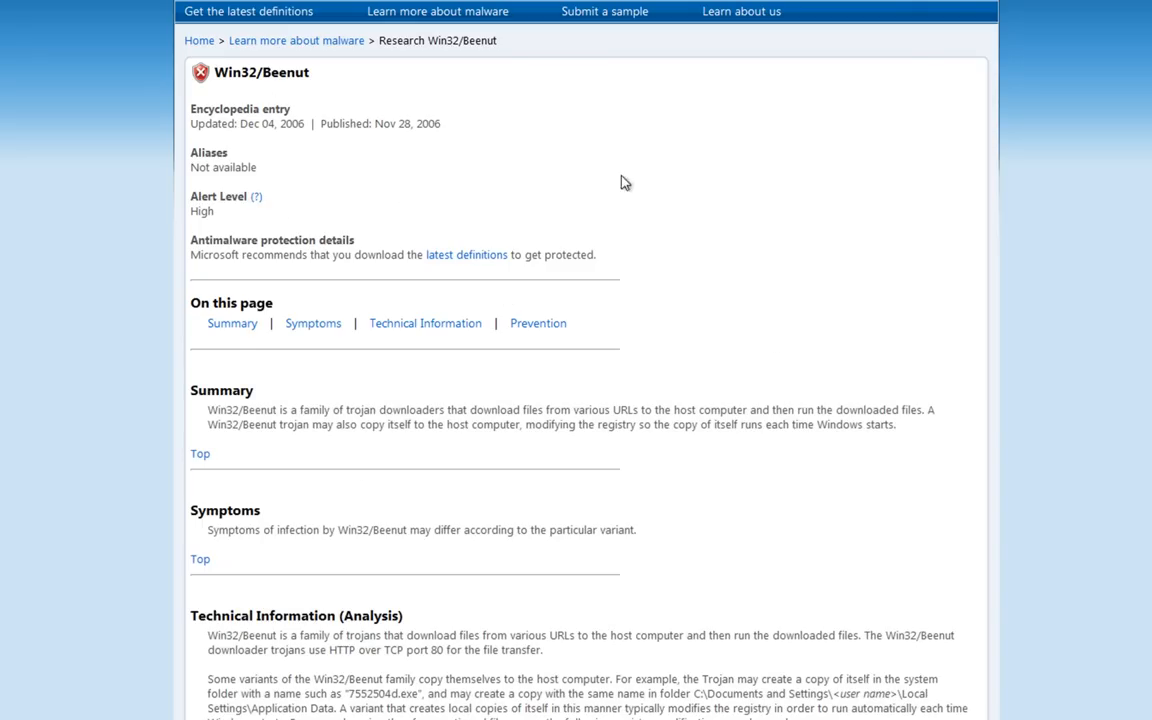
mouse_move(316, 448)
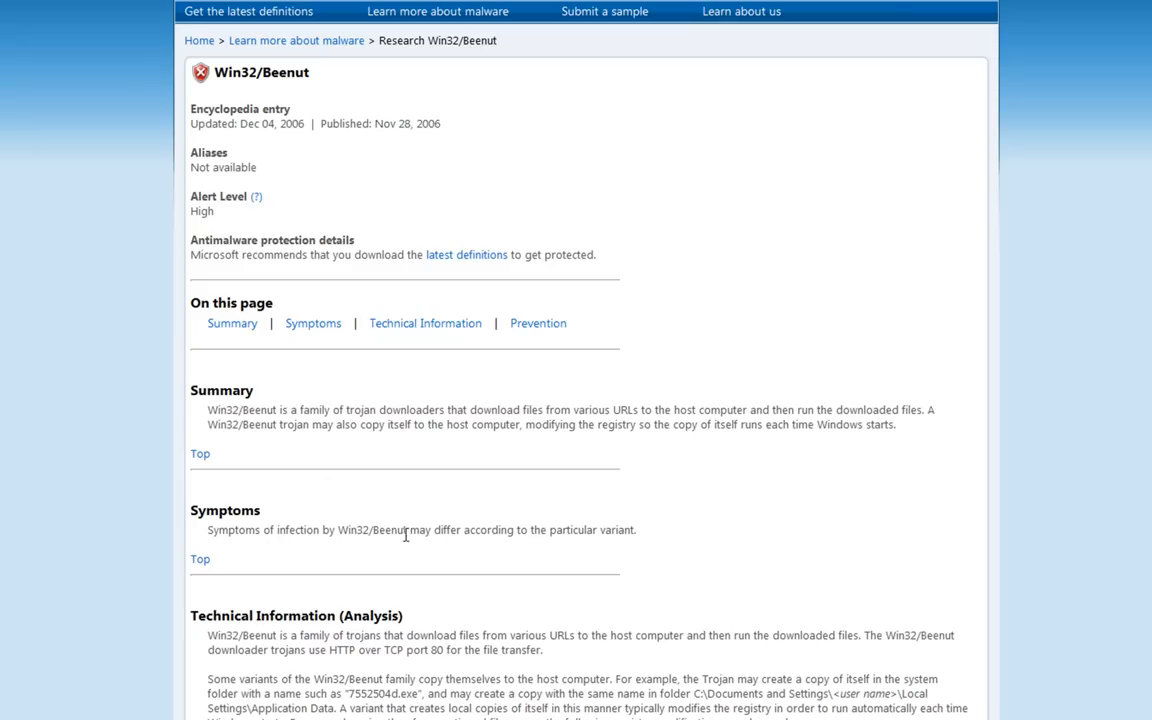
mouse_move(476, 532)
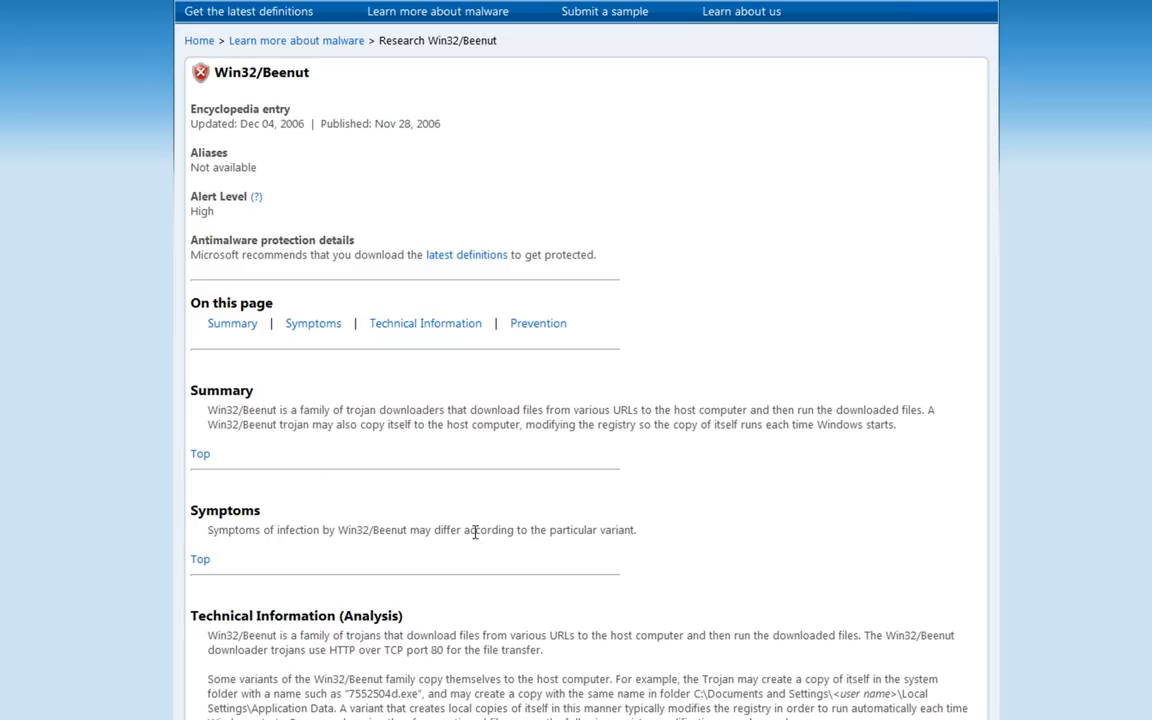
scroll("down", 3)
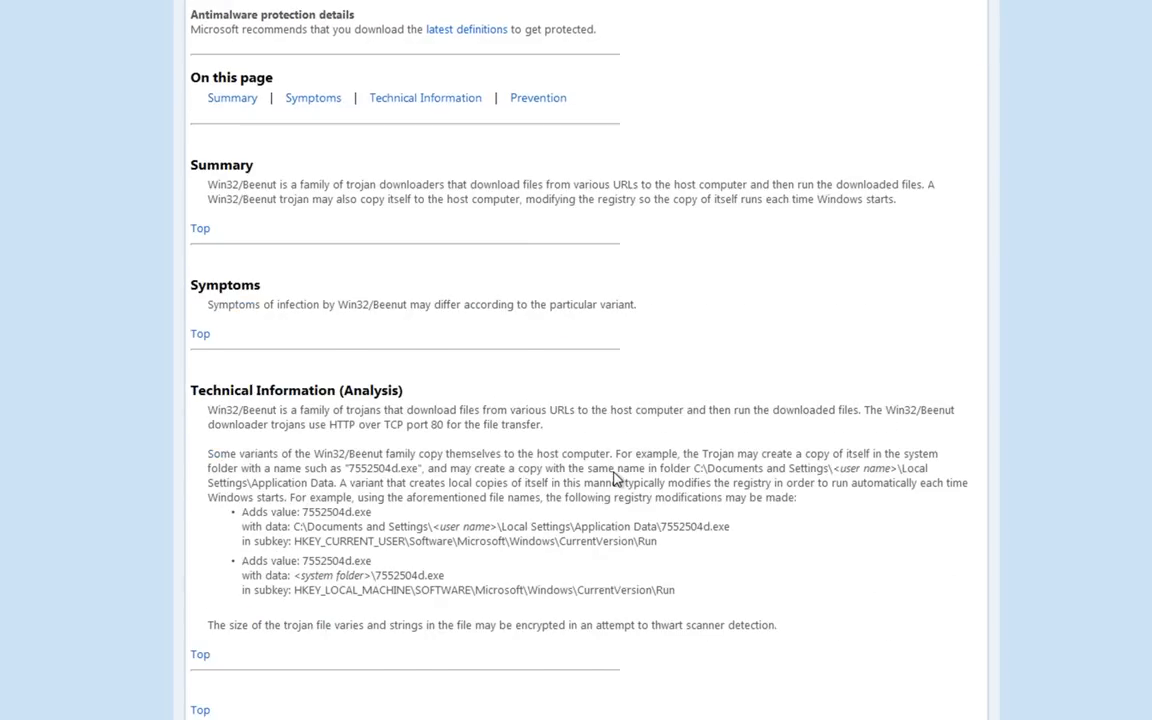
scroll("down", 3)
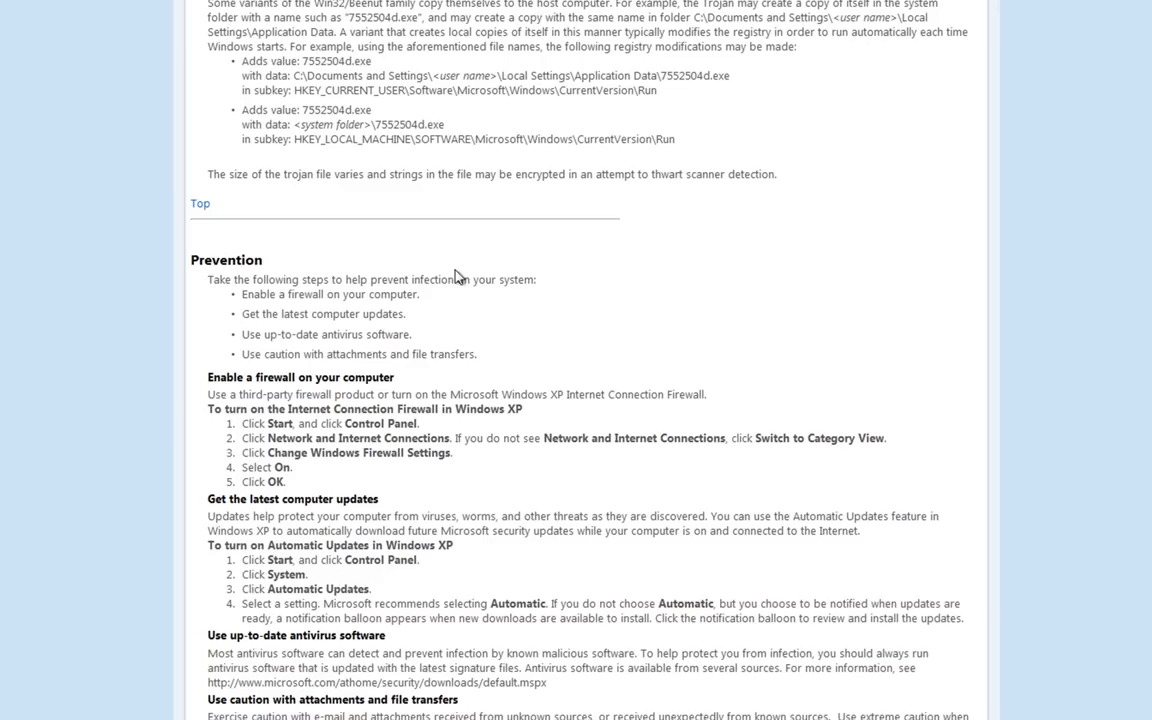
mouse_move(224, 280)
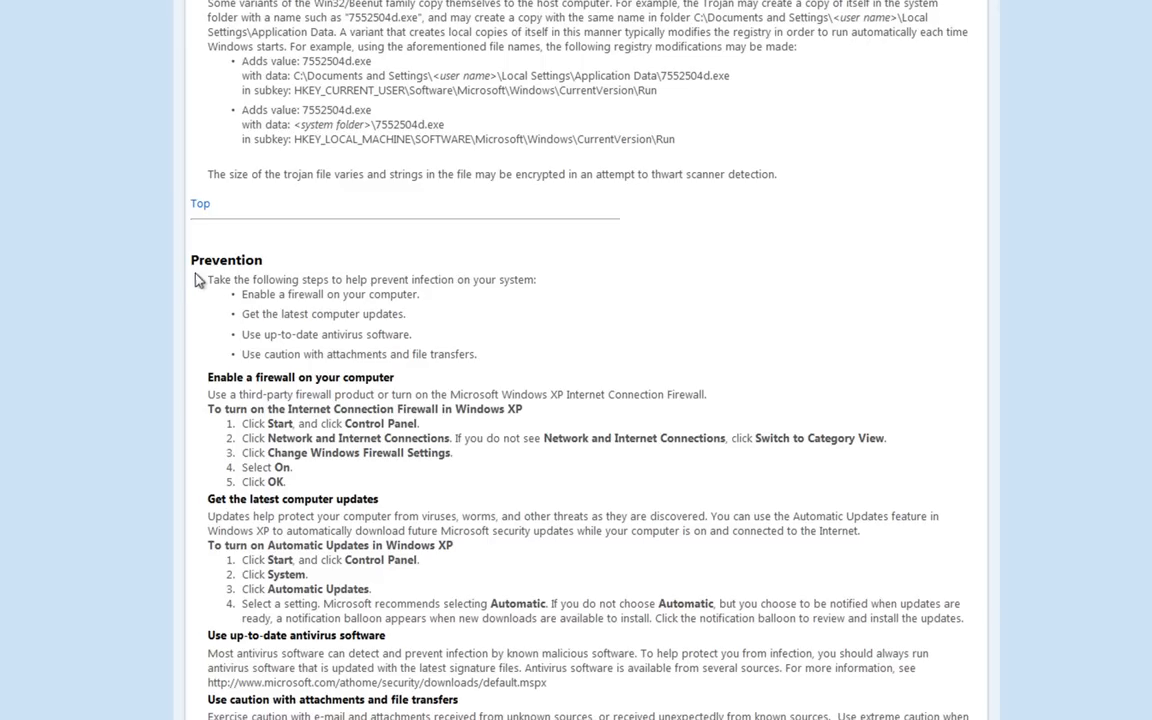
mouse_move(268, 516)
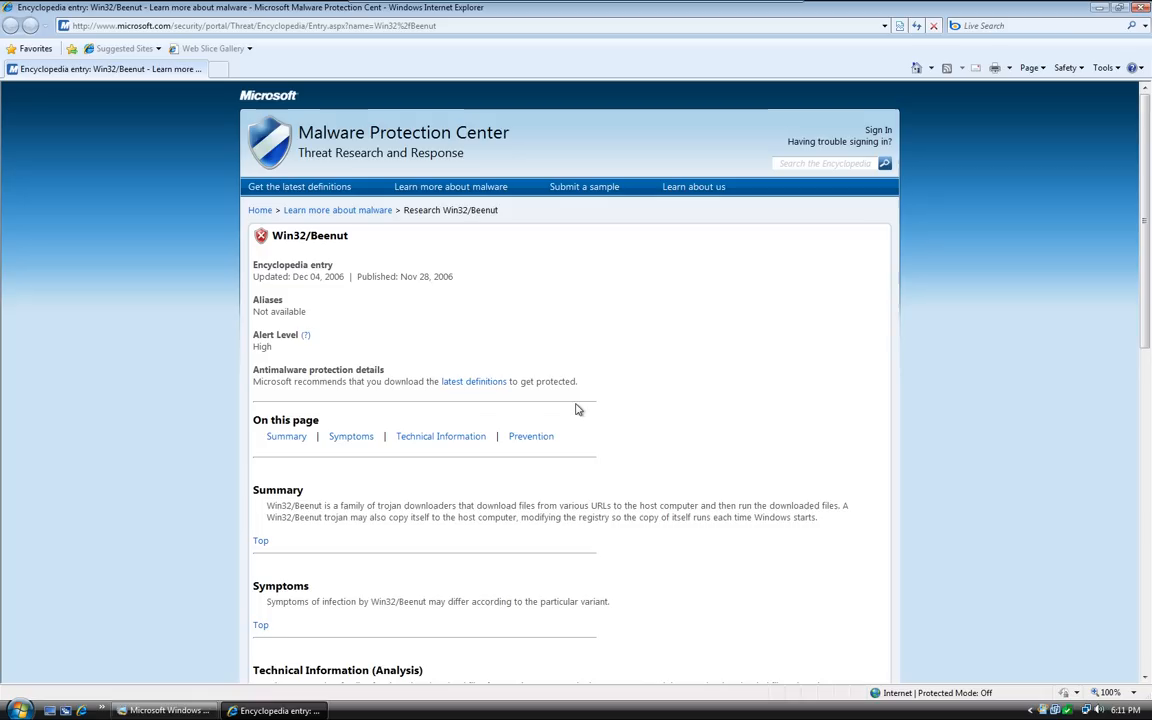
mouse_move(624, 442)
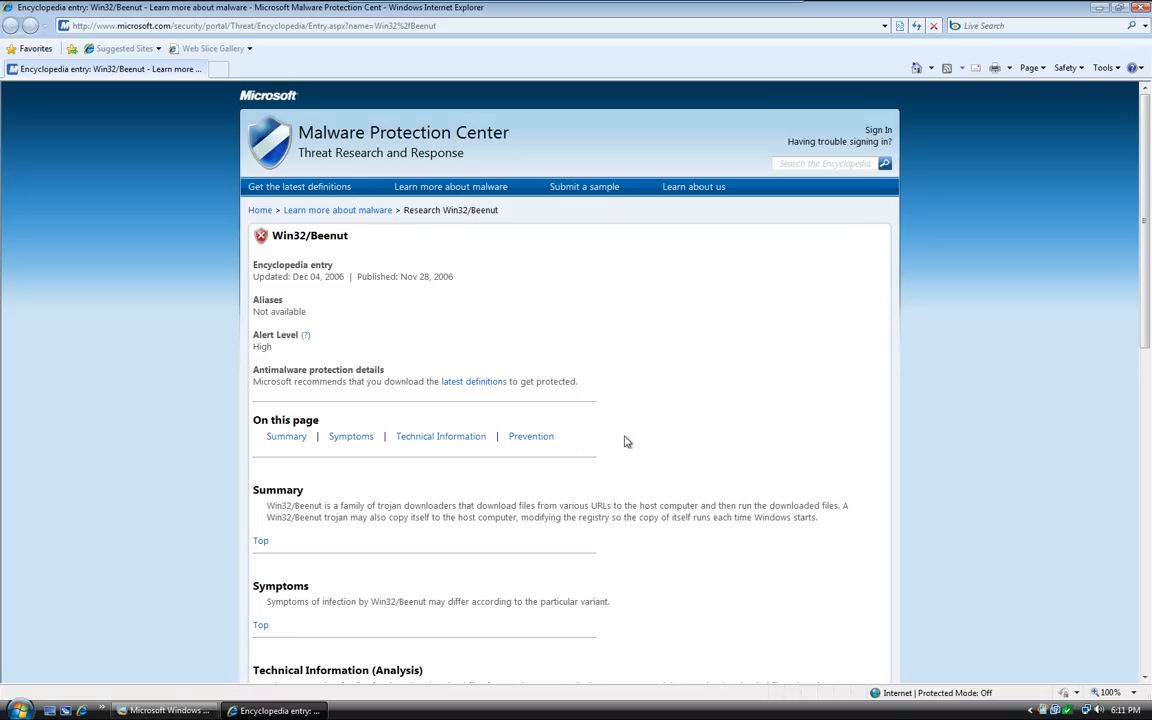
mouse_move(460, 428)
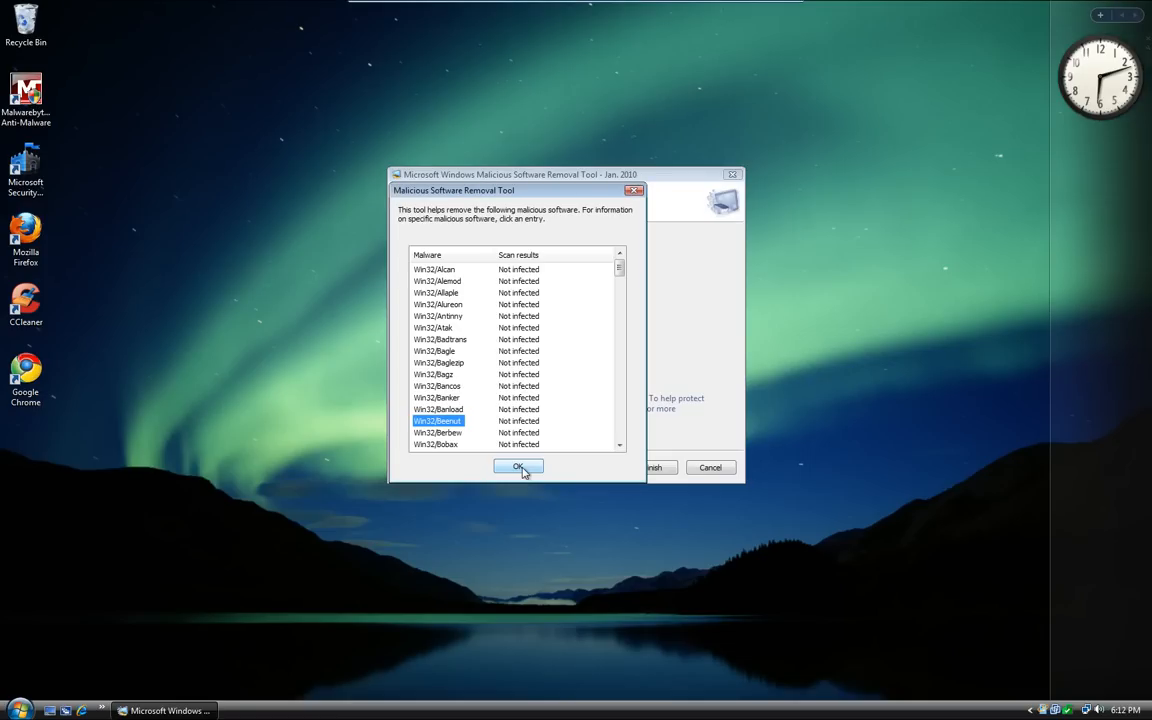
Dismiss the detailed results list, returning to the 'No malicious software was detected' summary.
left_click(518, 468)
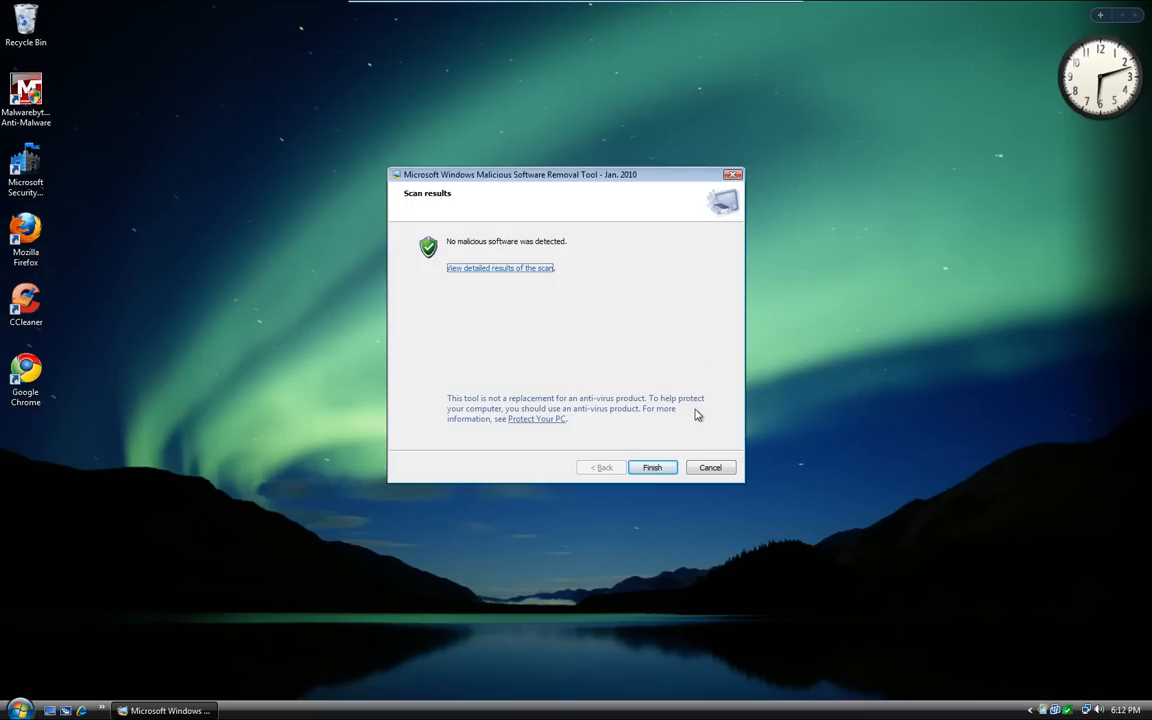
mouse_move(768, 398)
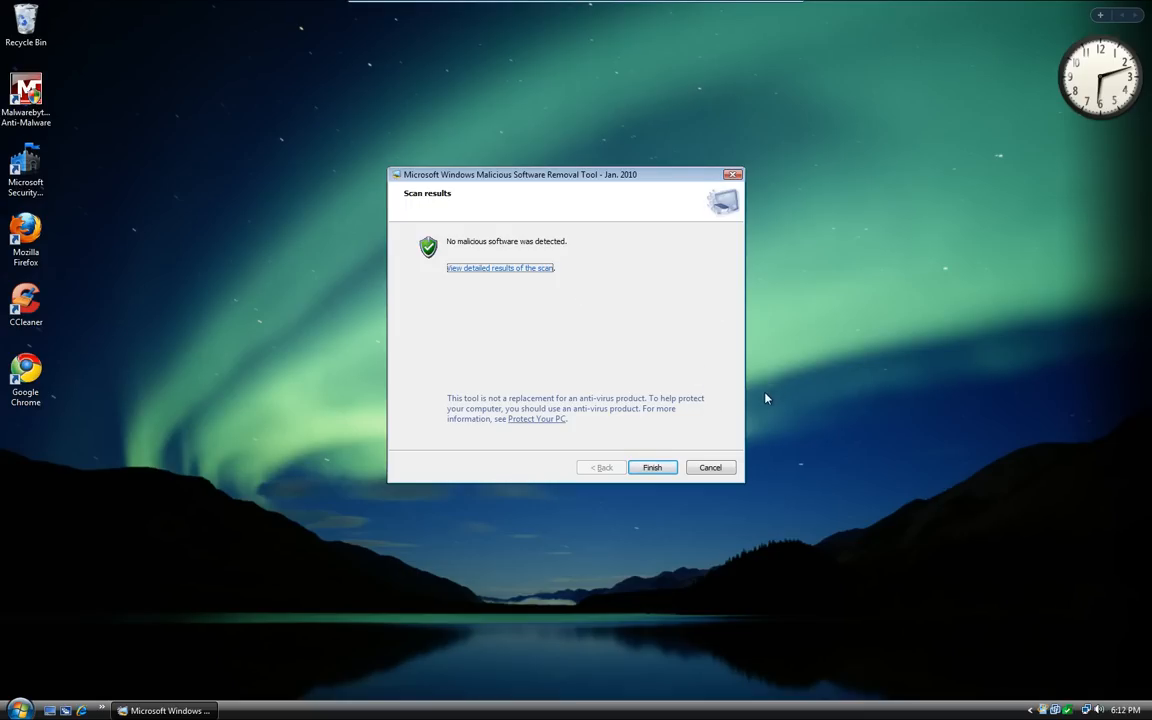